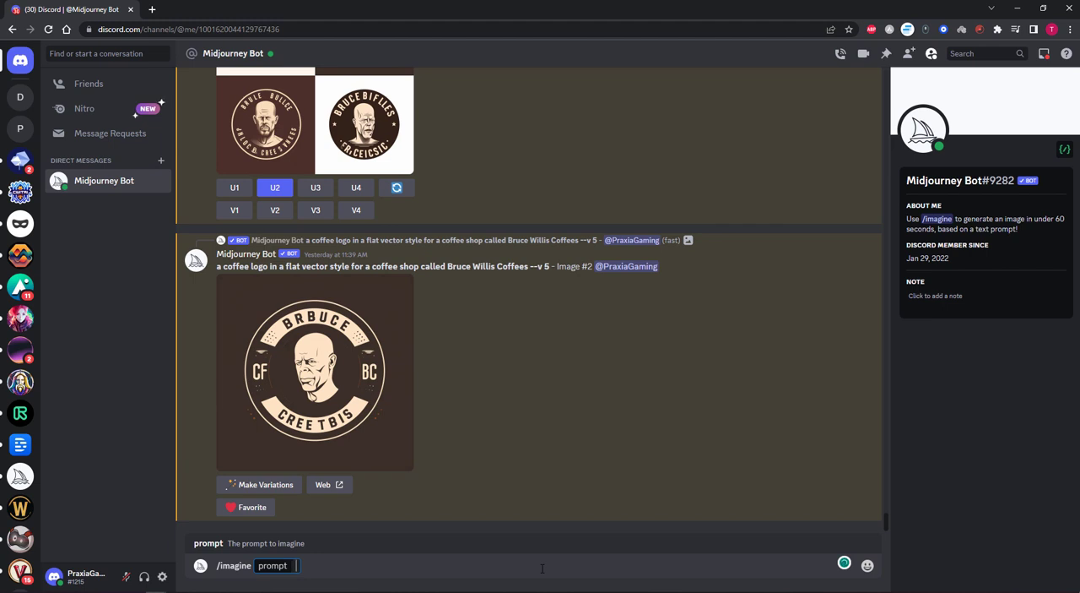
# Prompt Midjourney for 'a logo design for a pizza shop, vector, simple, modern, white background --v 5'.
pyautogui.write('a logo design for a pizza shop, vector,')
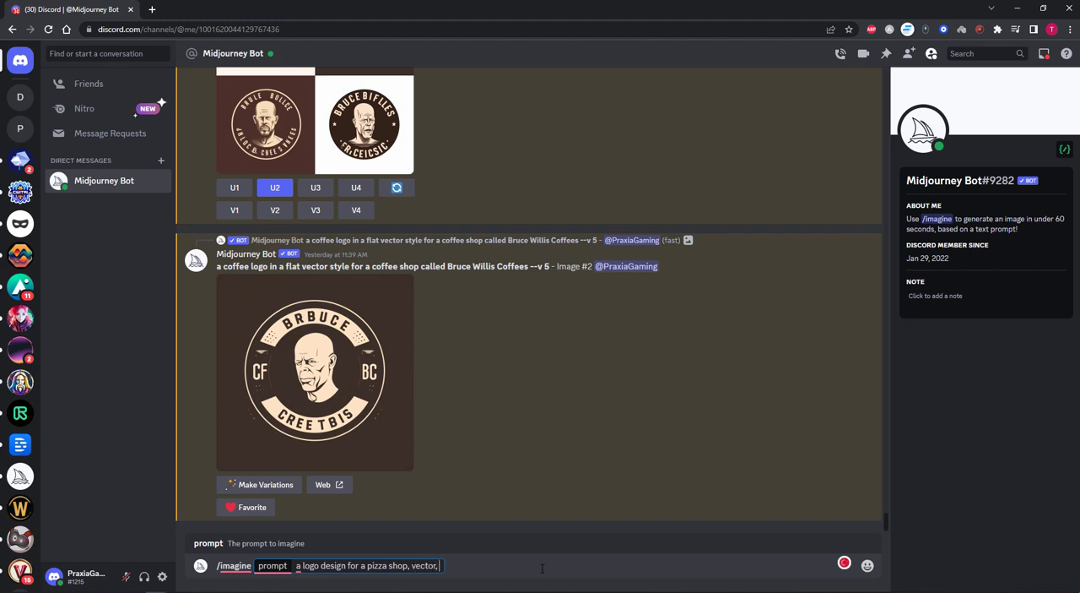
pyautogui.write('simple,')
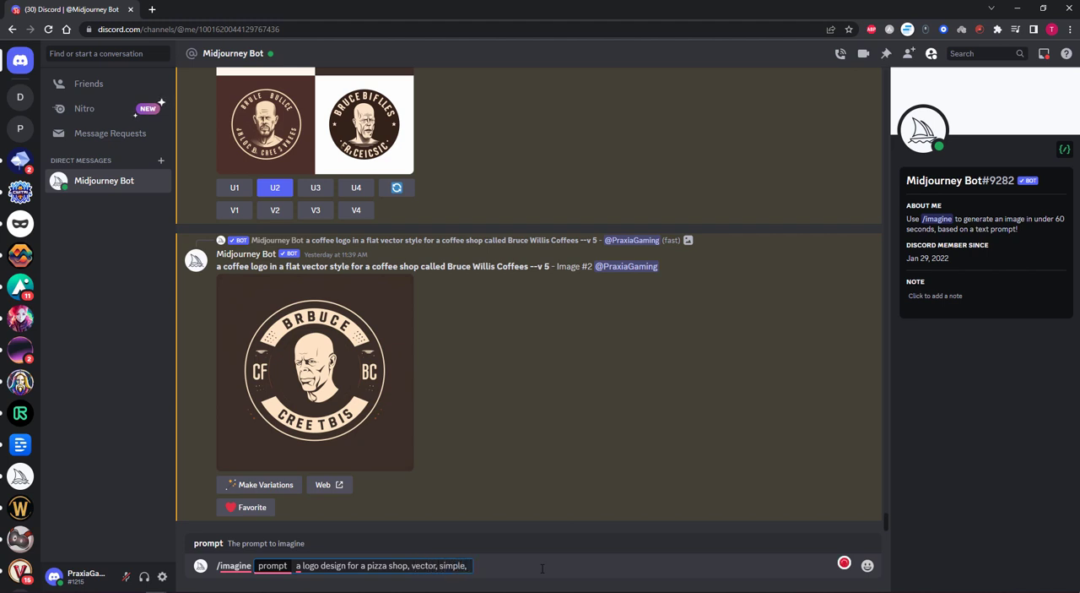
pyautogui.write('modern,')
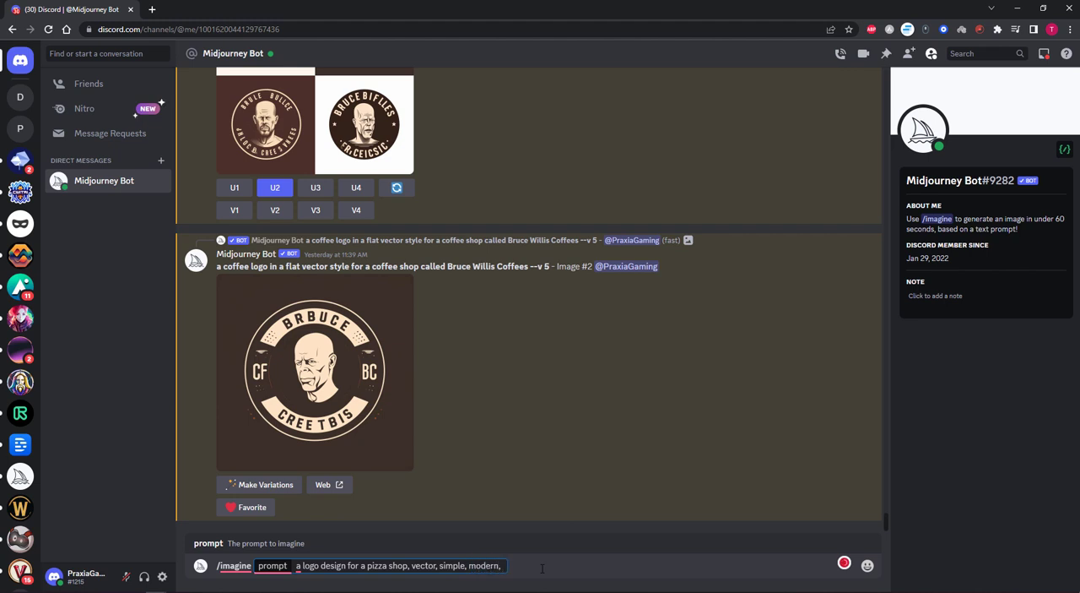
pyautogui.write('white background')
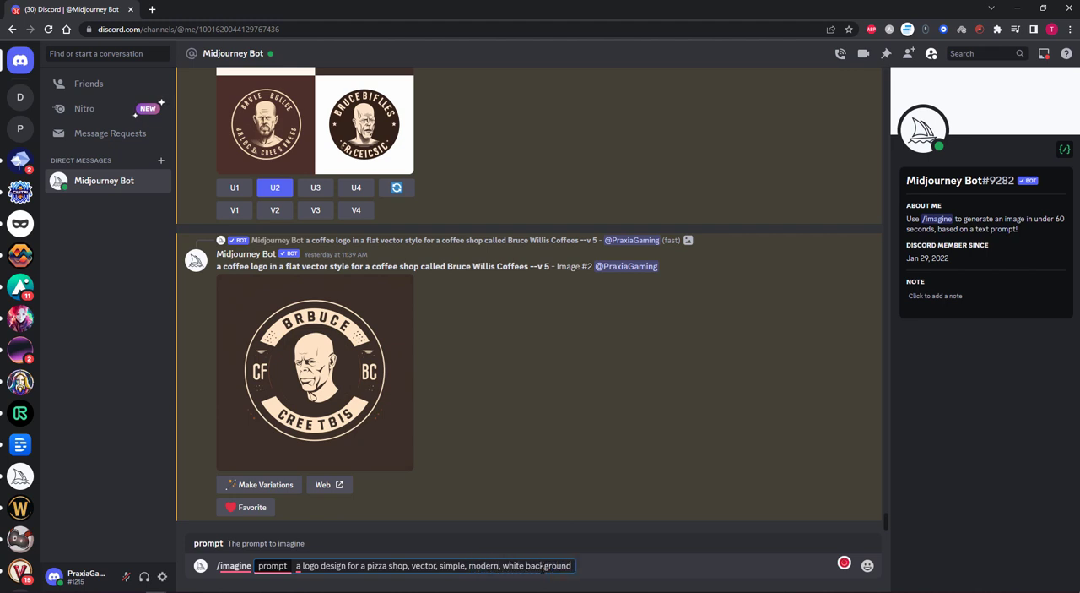
pyautogui.write('--v 5')
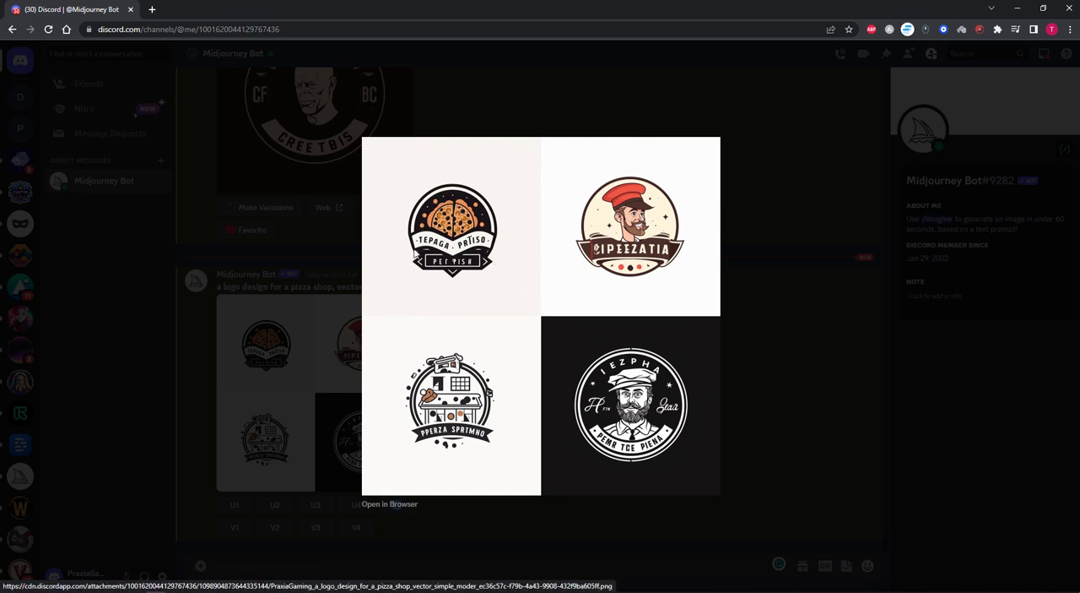
pyautogui.moveTo(434, 332)
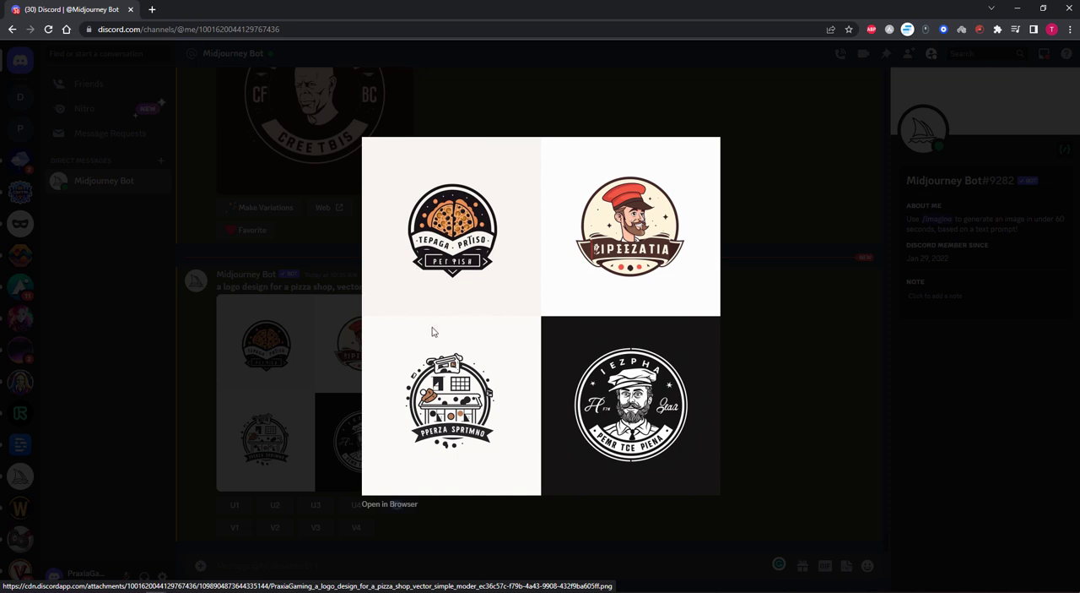
pyautogui.moveTo(441, 419)
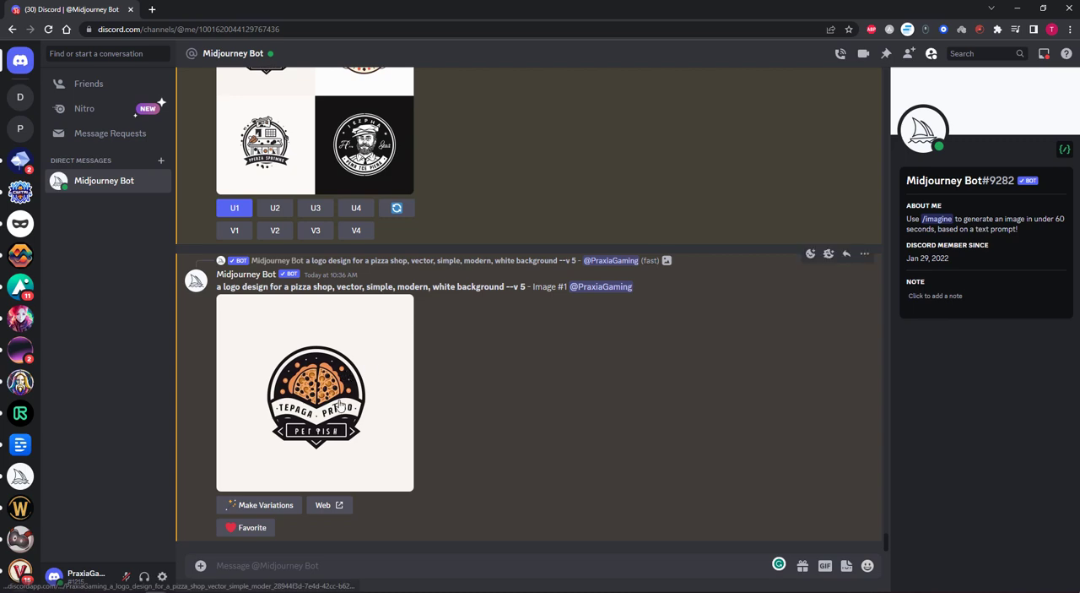
# Preview the upscaled first pizza logo enlarged, then close the preview.
pyautogui.click(314, 392)
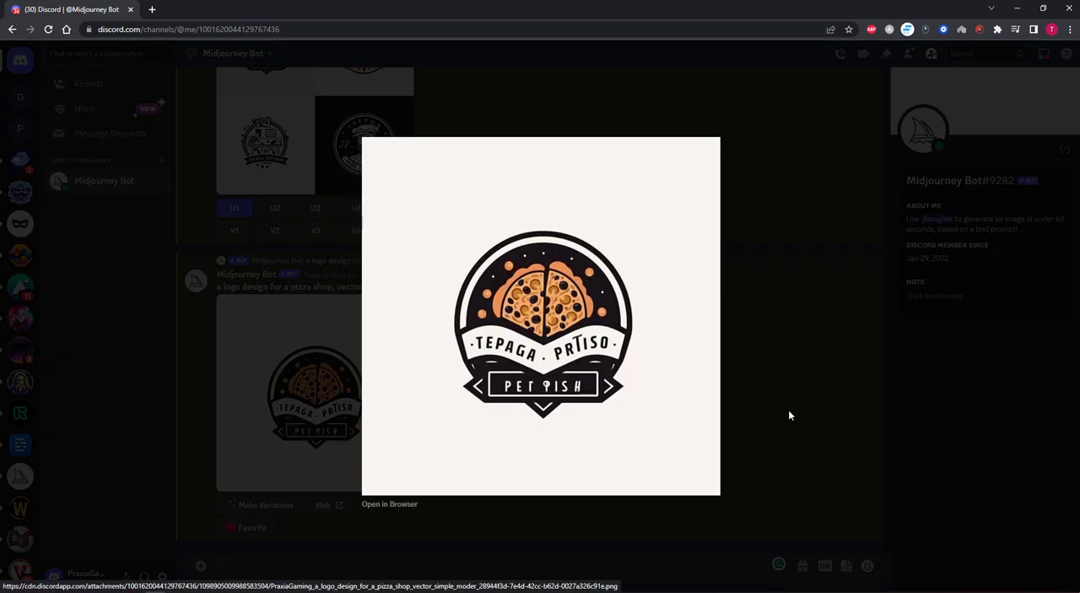
pyautogui.click(790, 414)
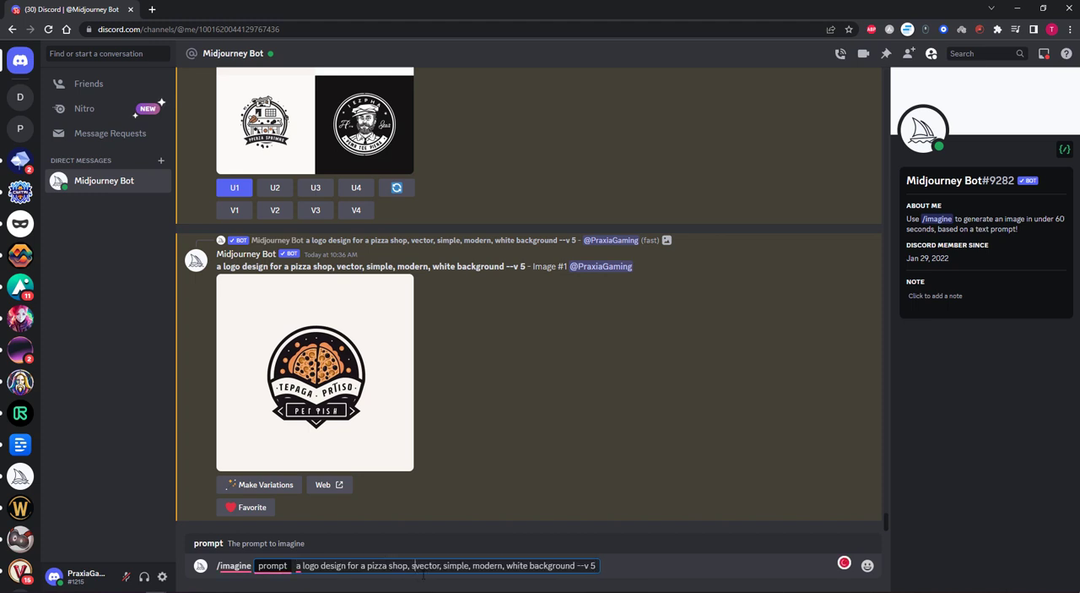
# Add 'showing a pizza slice and a pizza oven' to the prompt and upscale option U4.
pyautogui.write('showing a pizza slice')
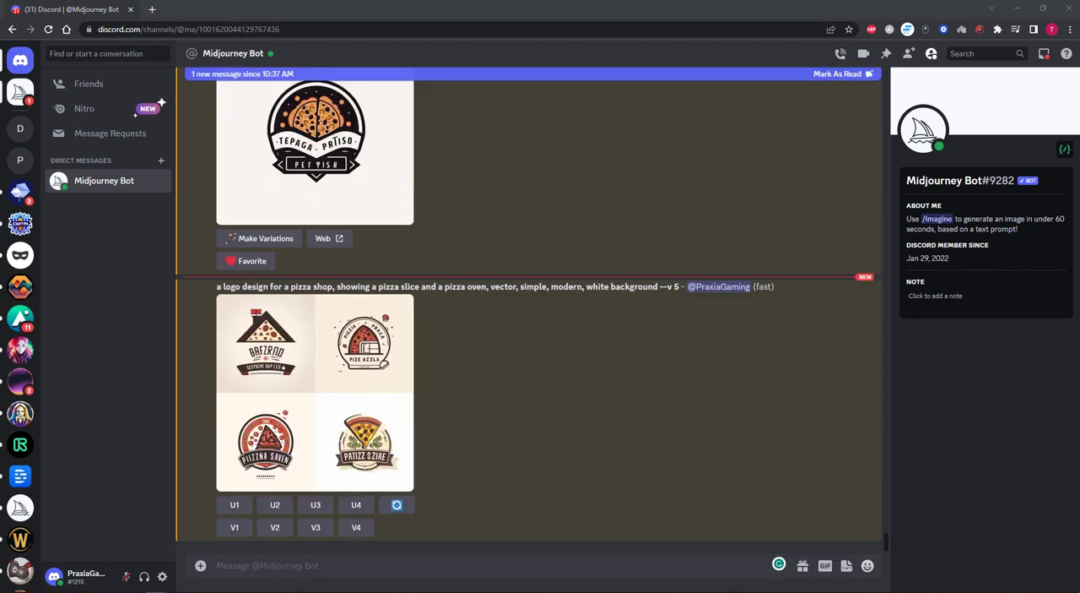
pyautogui.moveTo(865, 385)
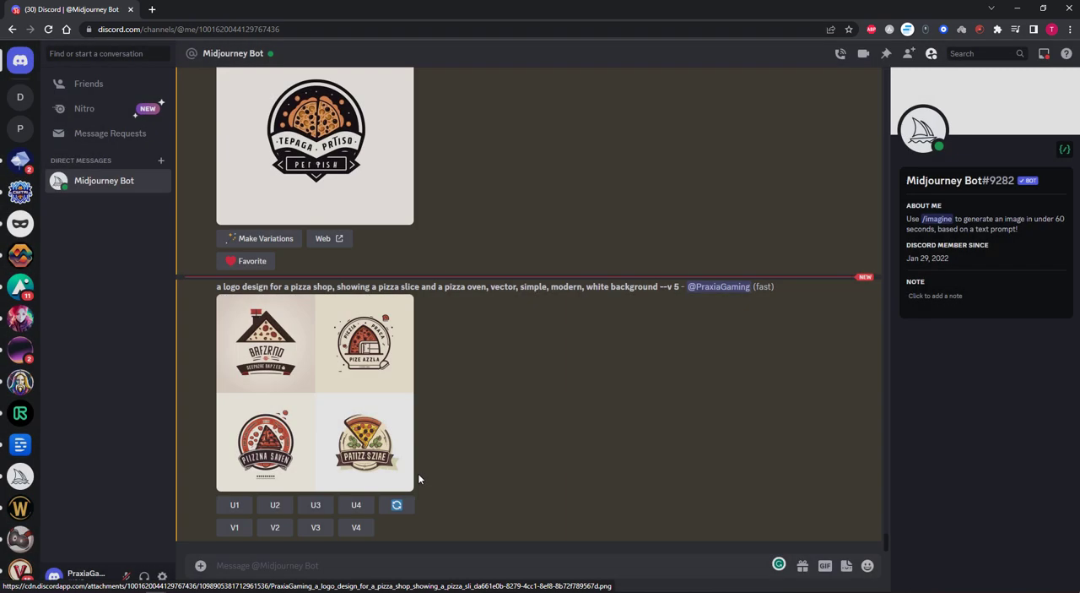
pyautogui.click(356, 505)
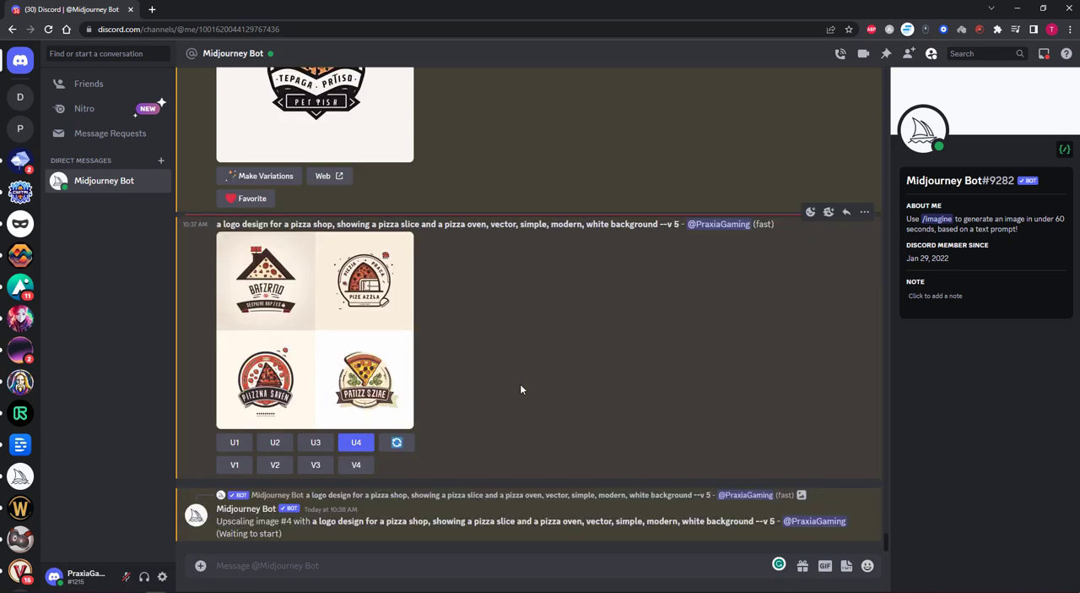
pyautogui.moveTo(498, 448)
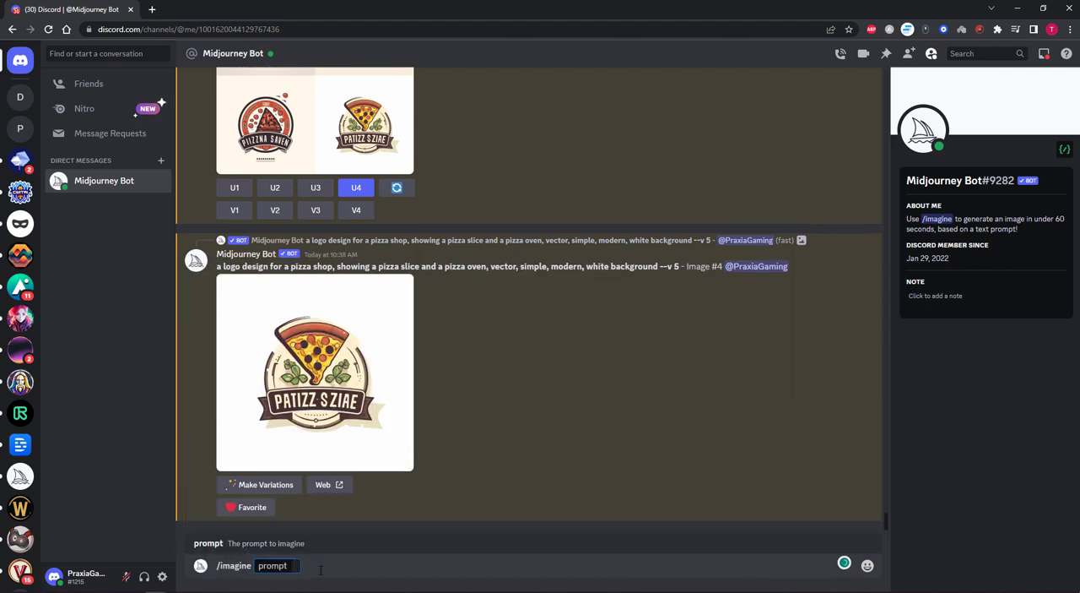
# Run the pizza slice and oven prompt 'in the style of pablo picasso --v 5' and enlarge the grid.
pyautogui.write('a logo design for a pizza shop, showing a pizza slice and a pizza oven, vector, simple, modern, white background --v 5')
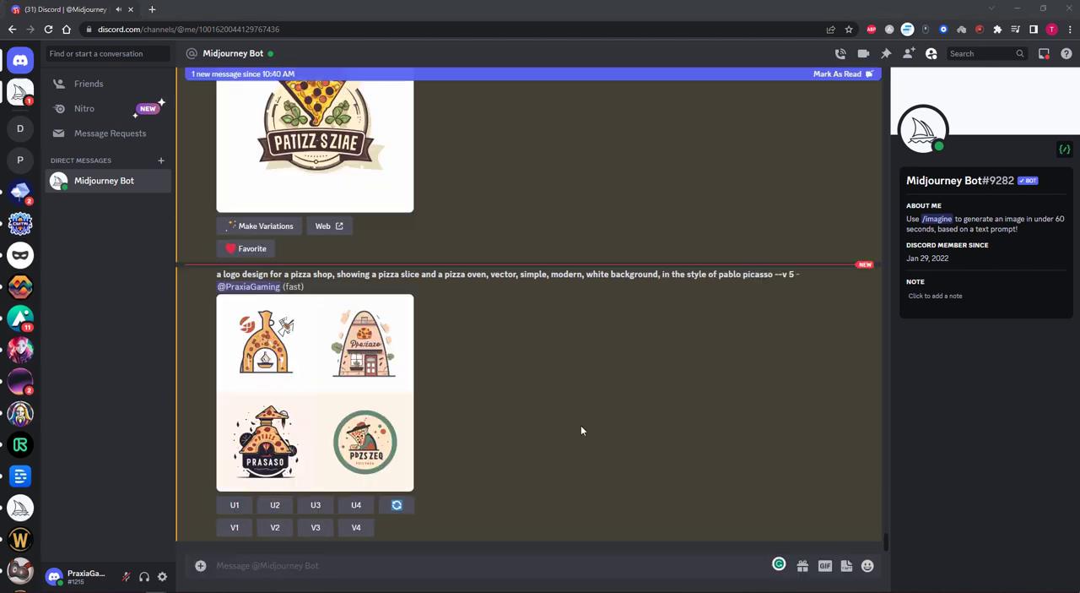
pyautogui.click(315, 393)
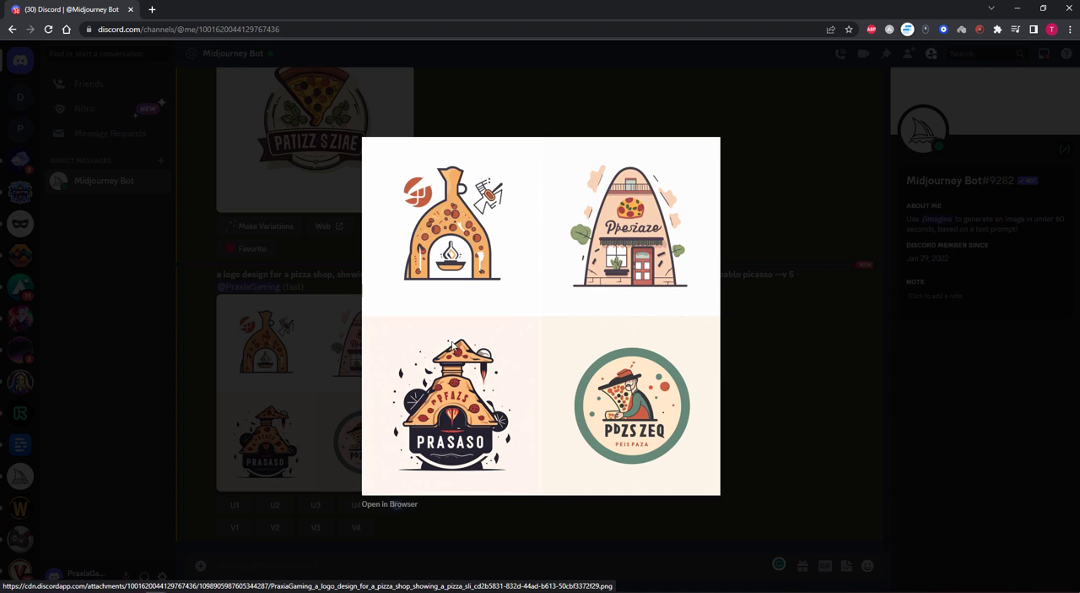
pyautogui.moveTo(442, 411)
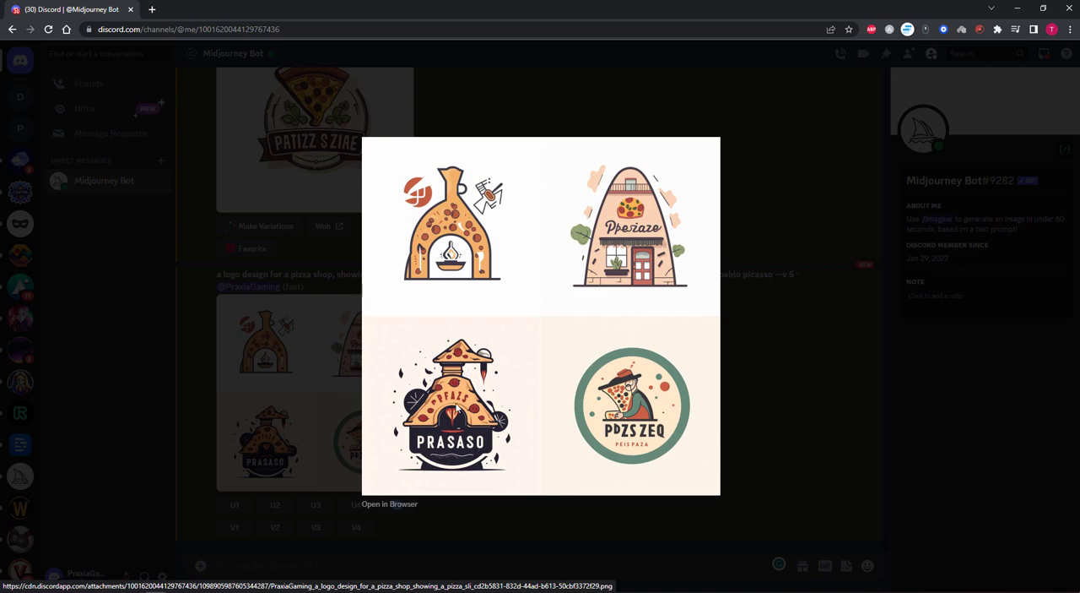
pyautogui.moveTo(460, 421)
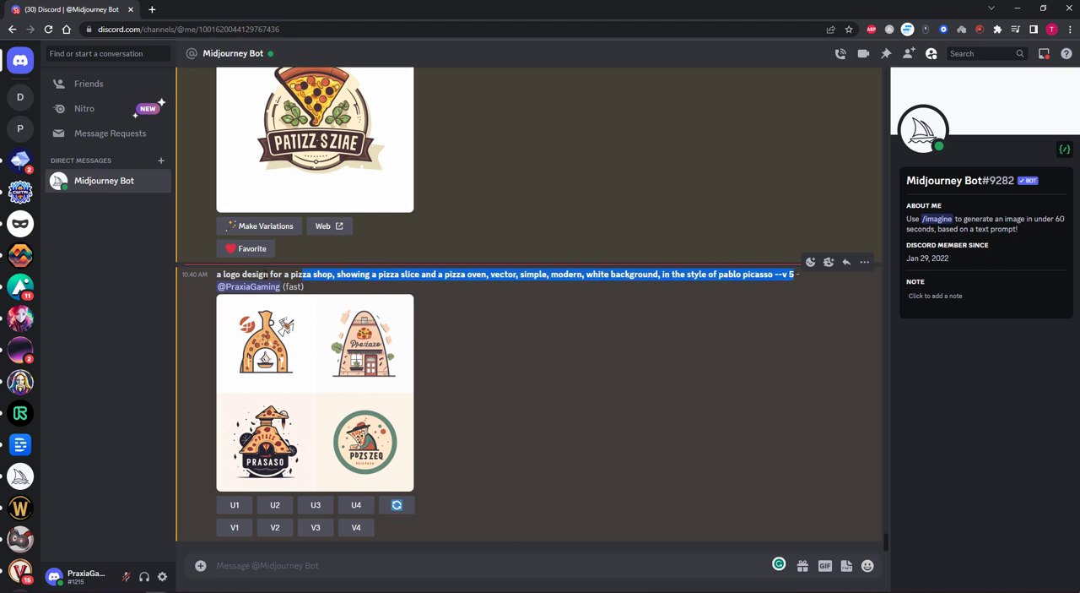
# Rerun the copied prompt with 'pablo picasso' replaced by 'paul rand' and preview the grid.
pyautogui.rightClick(245, 274)
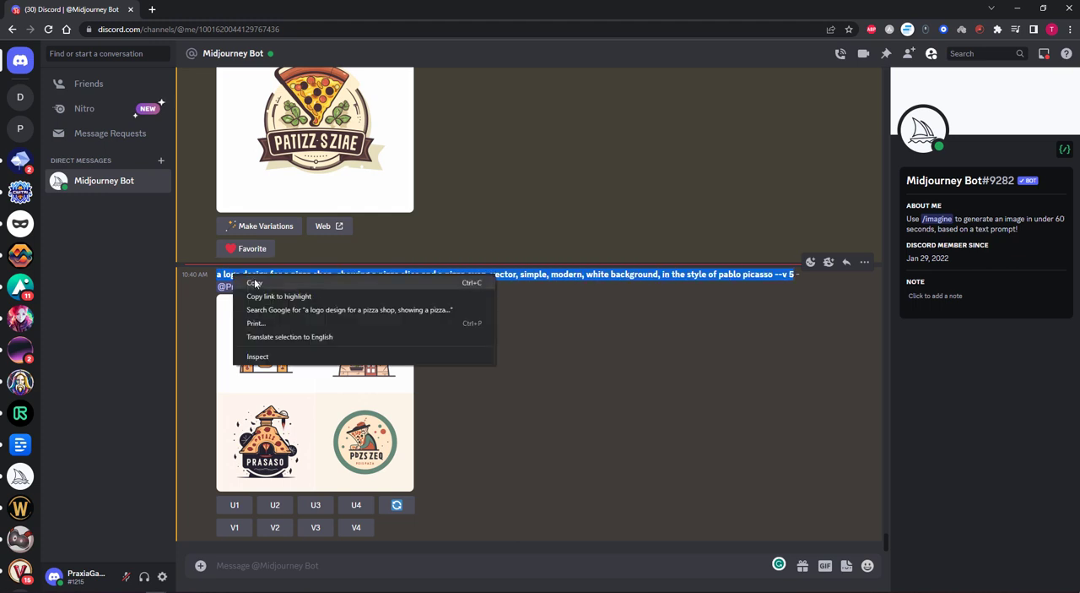
pyautogui.write('/imagine')
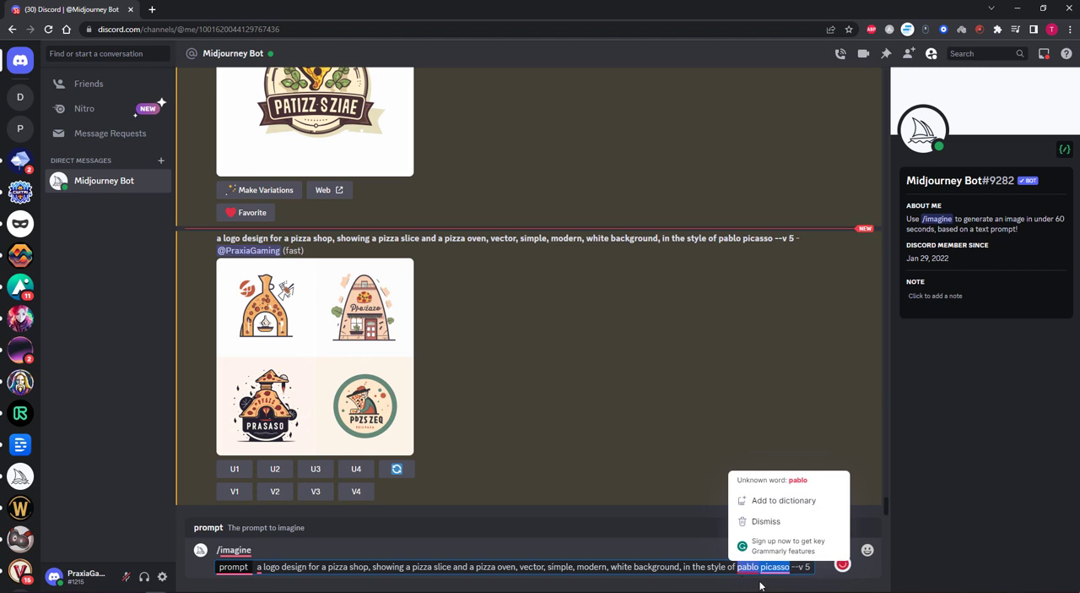
pyautogui.click(766, 521)
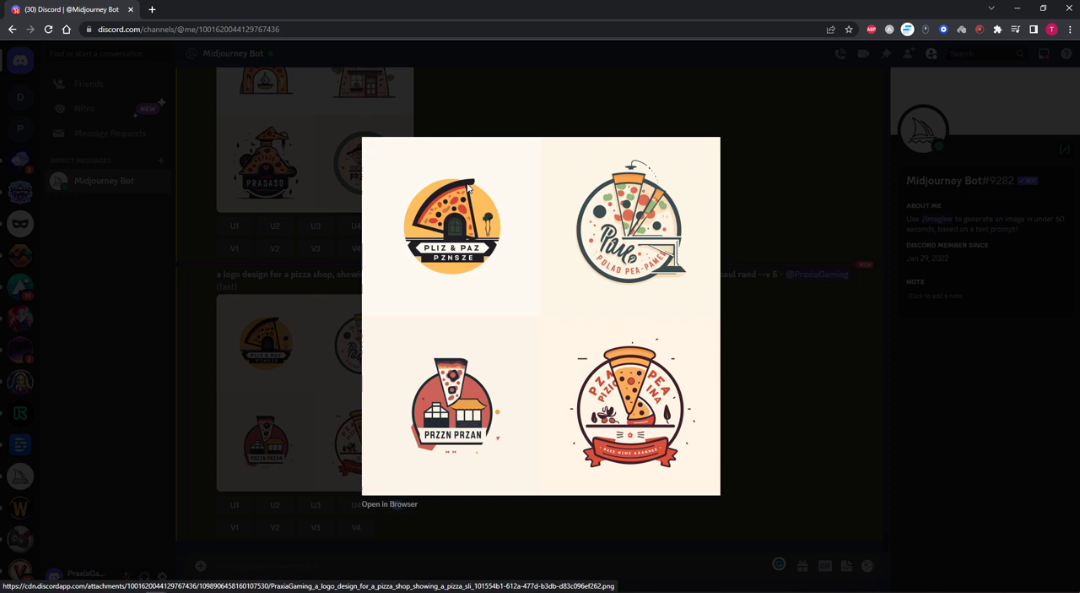
pyautogui.moveTo(525, 432)
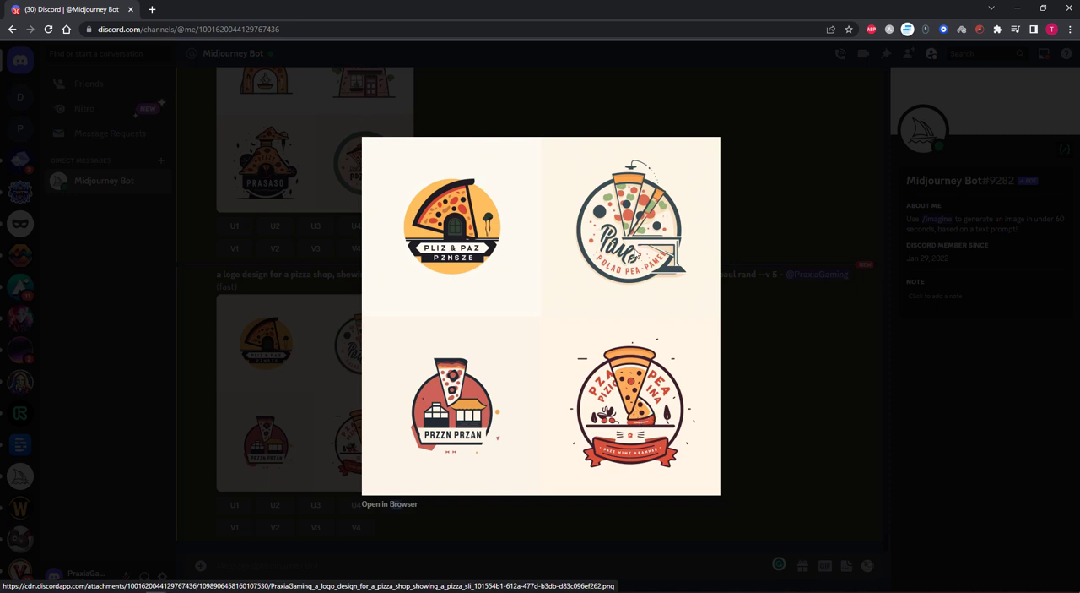
pyautogui.moveTo(701, 236)
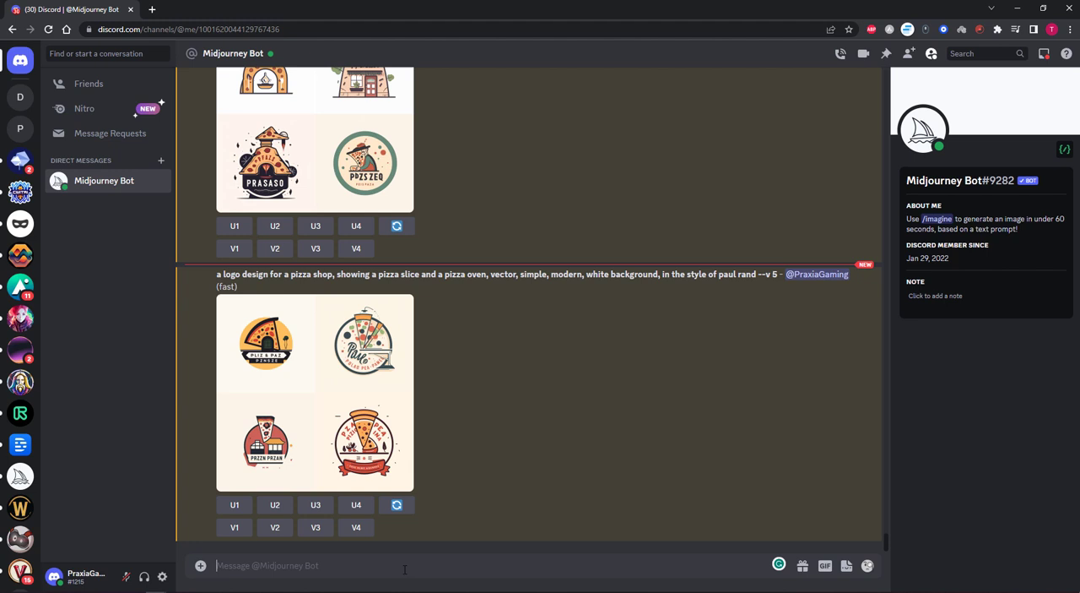
# Submit '/imagine a cute mascot design… holding a pizza slice --v', with 'and a pizza oven' removed.
pyautogui.write('/imagine')
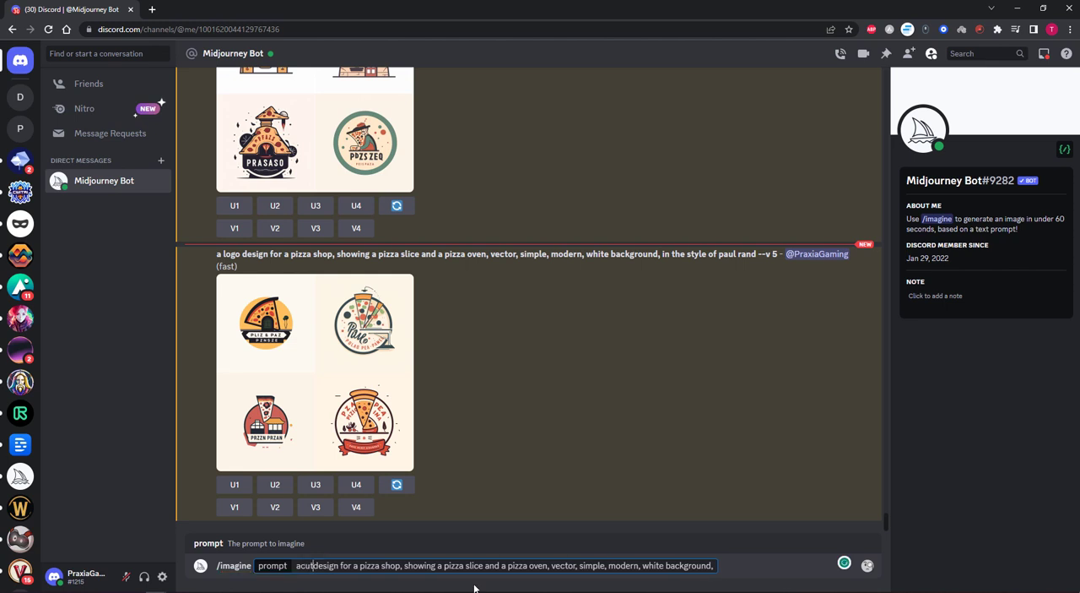
pyautogui.write('a cute mascot')
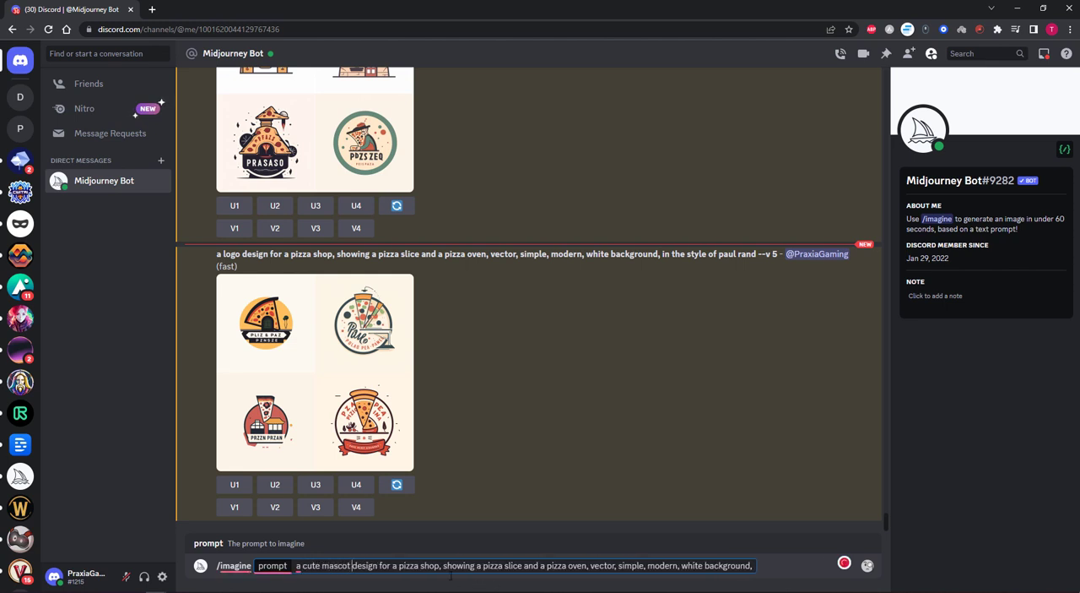
pyautogui.write('holding')
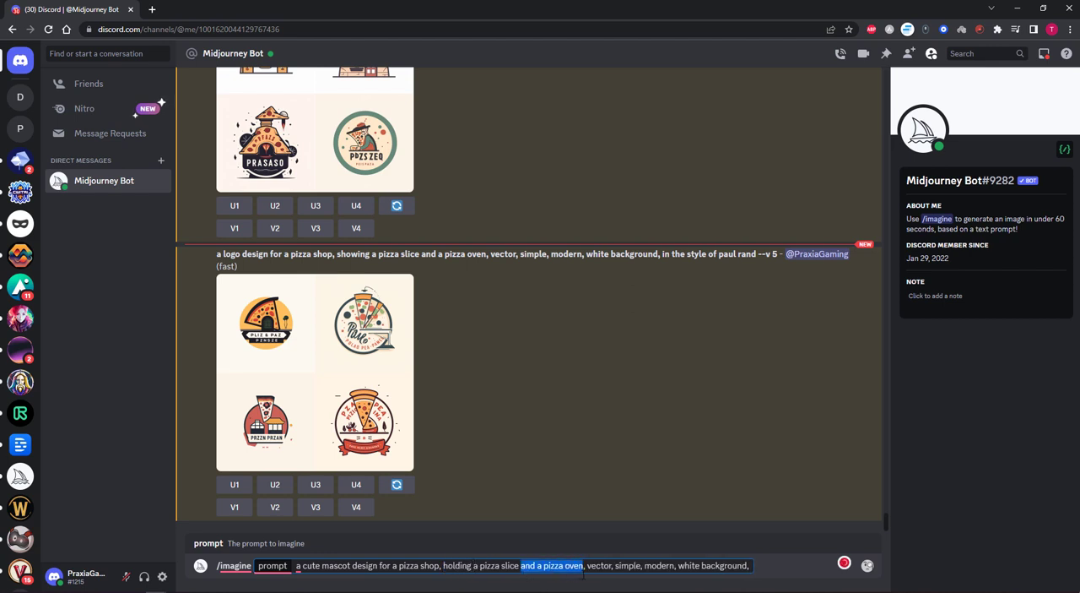
pyautogui.press('Delete')
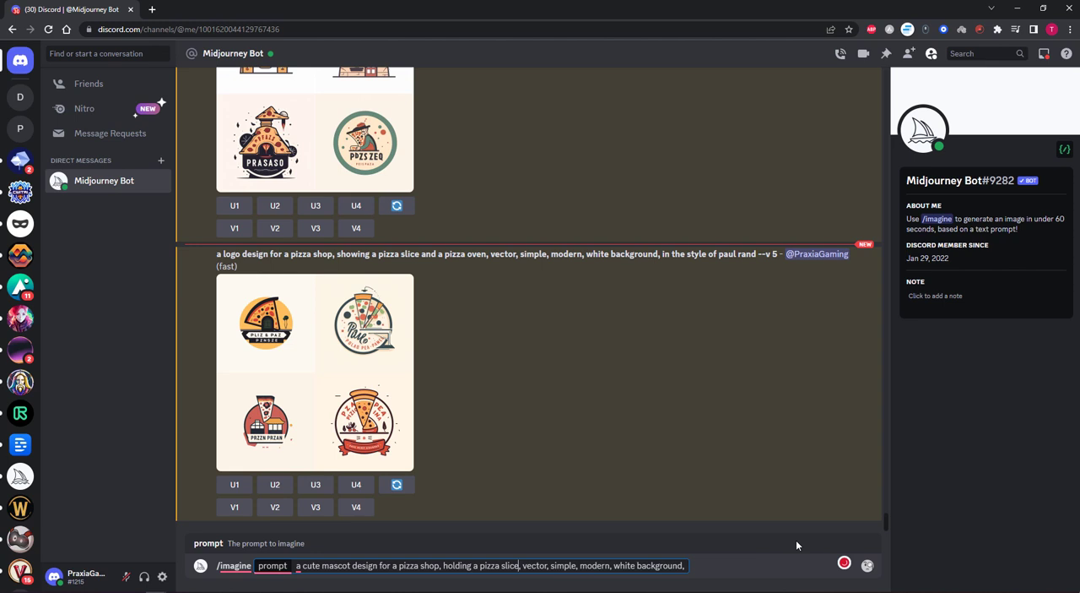
pyautogui.write('--v')
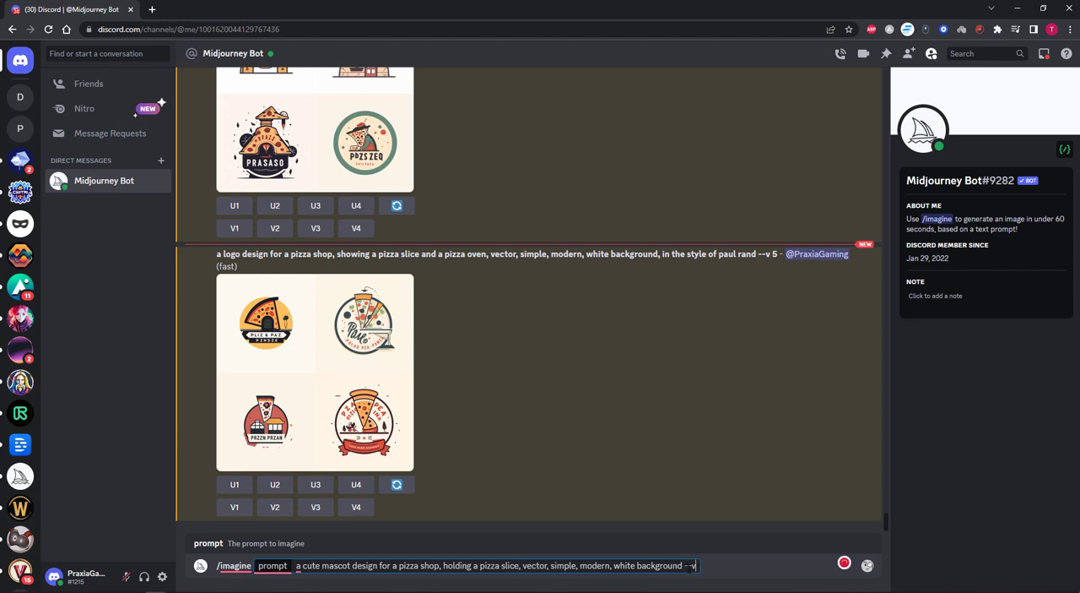
pyautogui.press('Enter')
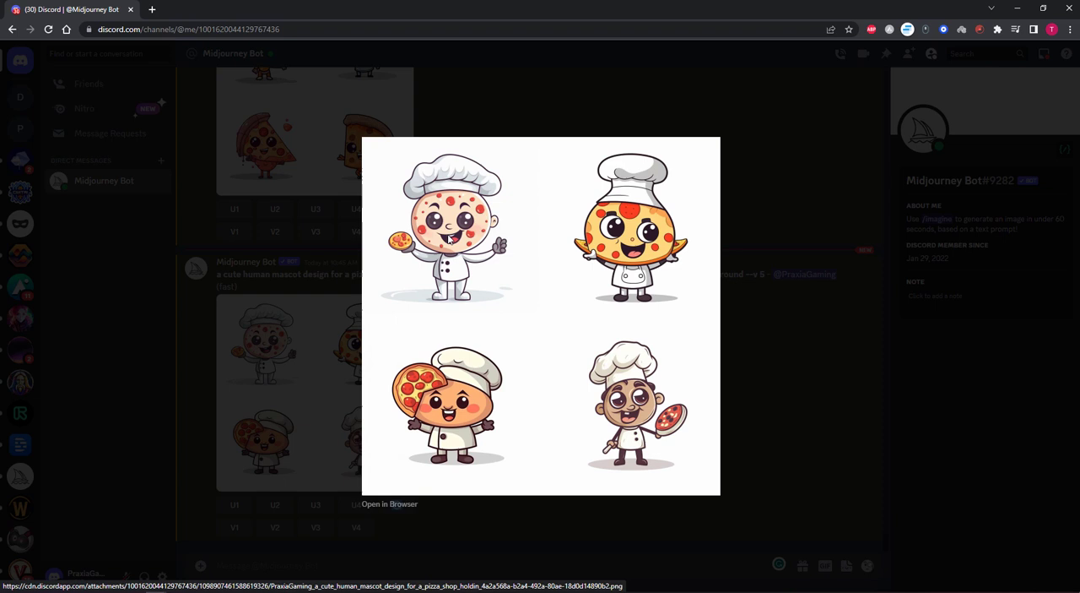
pyautogui.moveTo(438, 424)
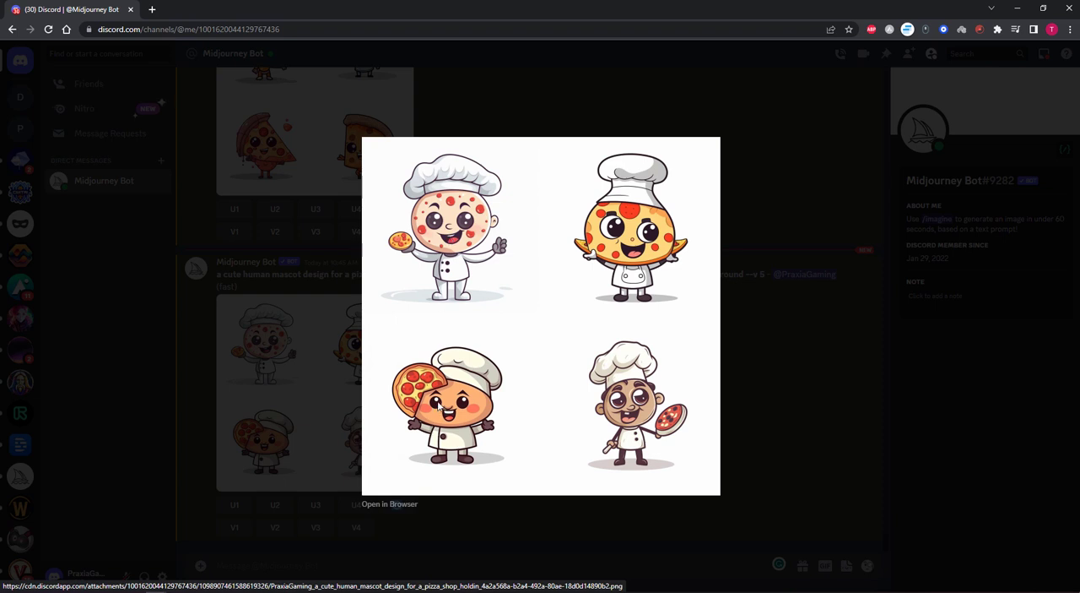
pyautogui.moveTo(454, 425)
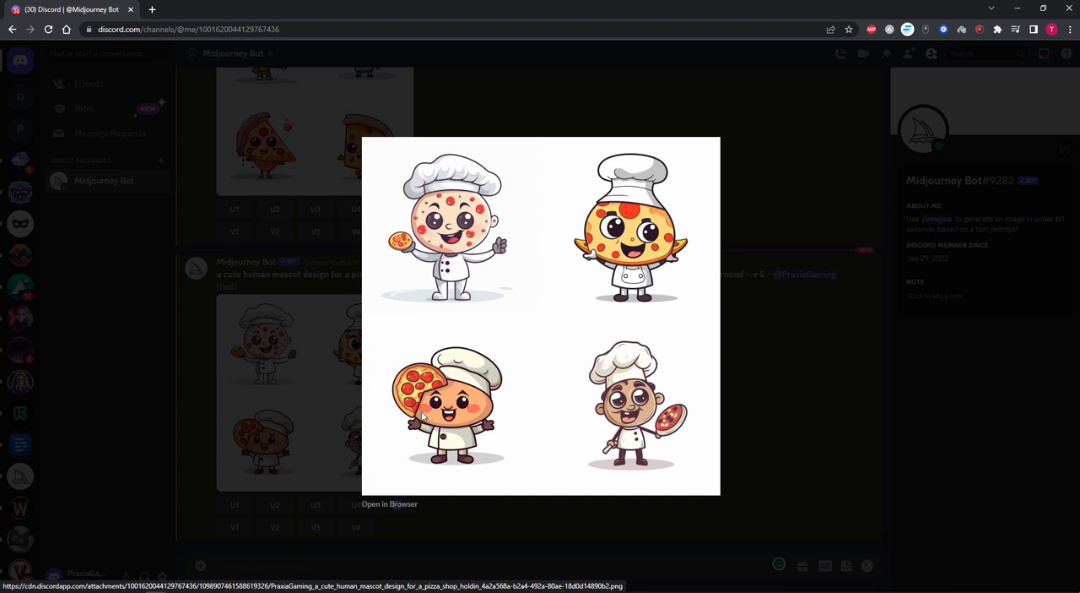
pyautogui.moveTo(582, 395)
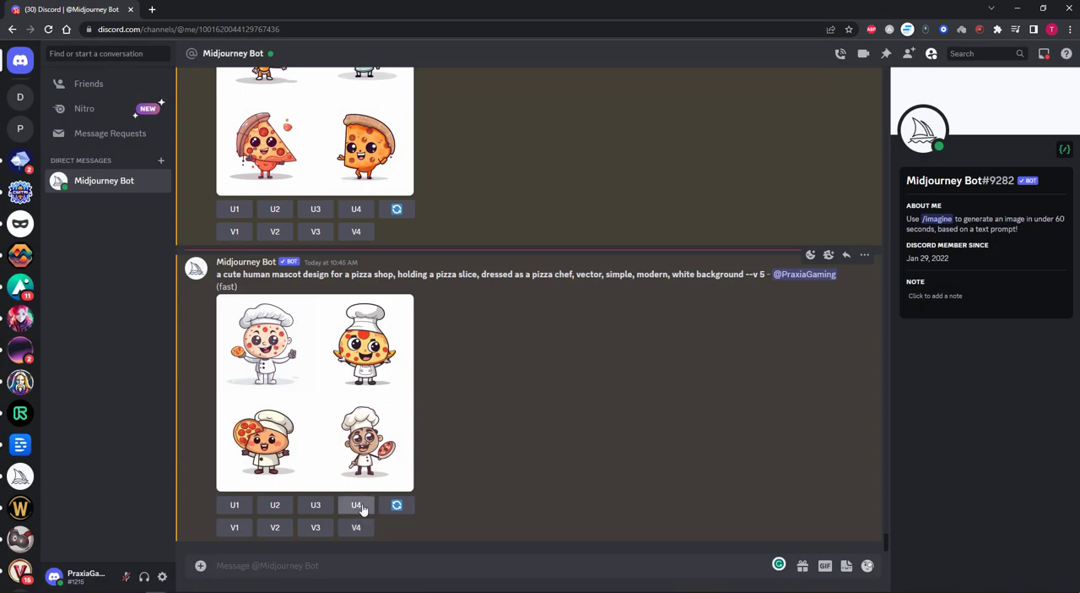
# Upscale the fourth chef boy mascot with U4 and view it full size.
pyautogui.click(355, 504)
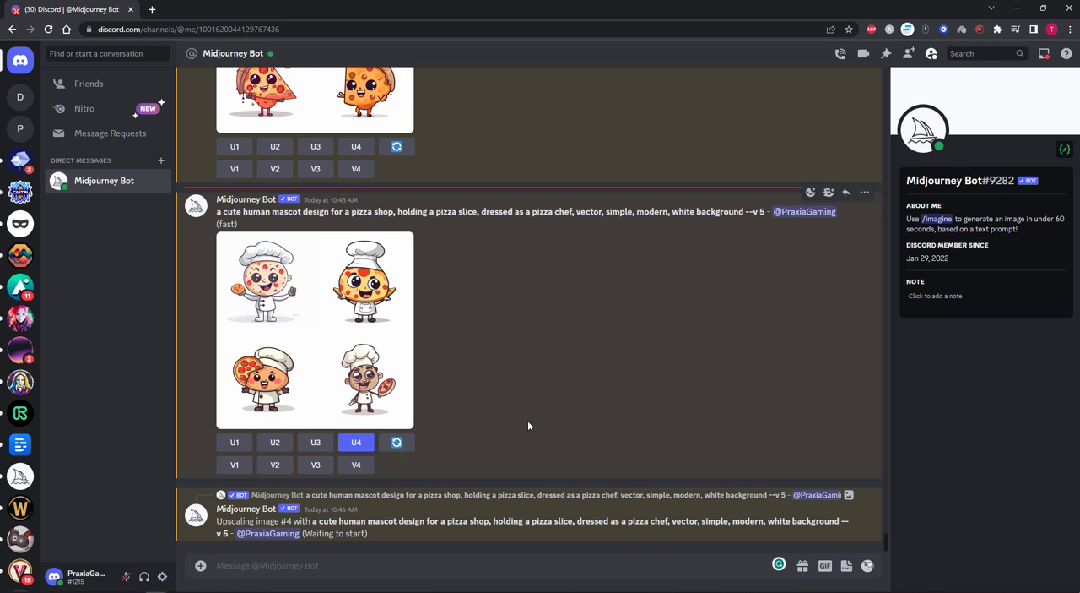
pyautogui.click(369, 388)
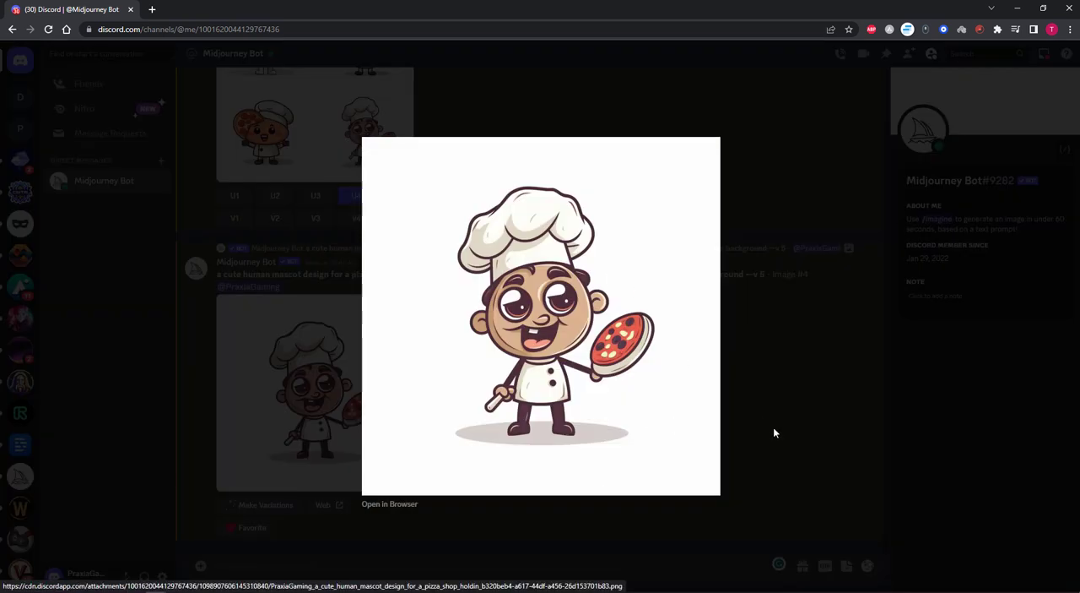
pyautogui.moveTo(773, 364)
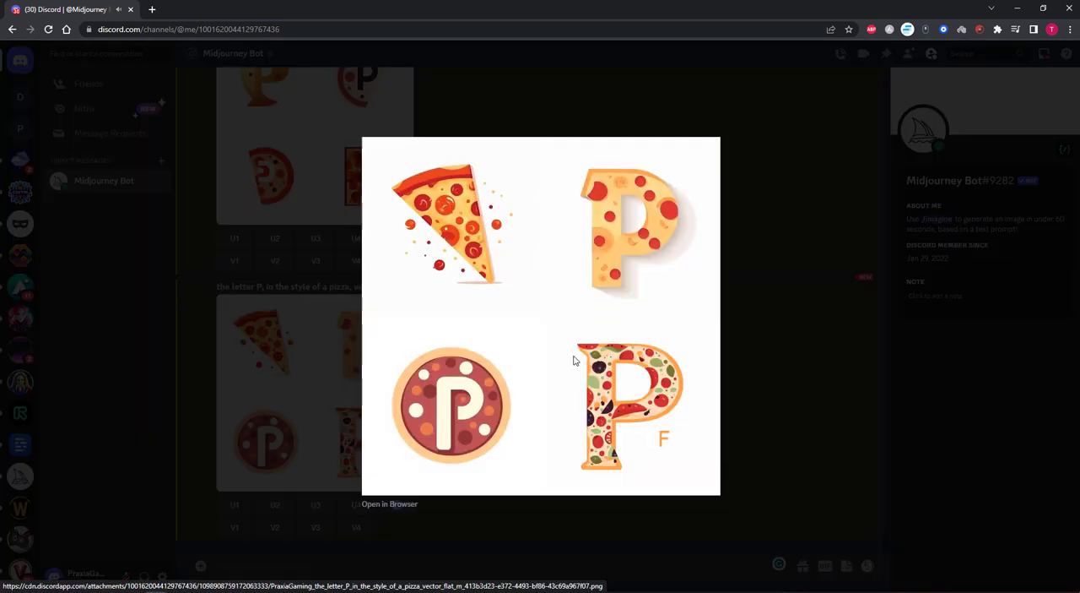
pyautogui.moveTo(664, 269)
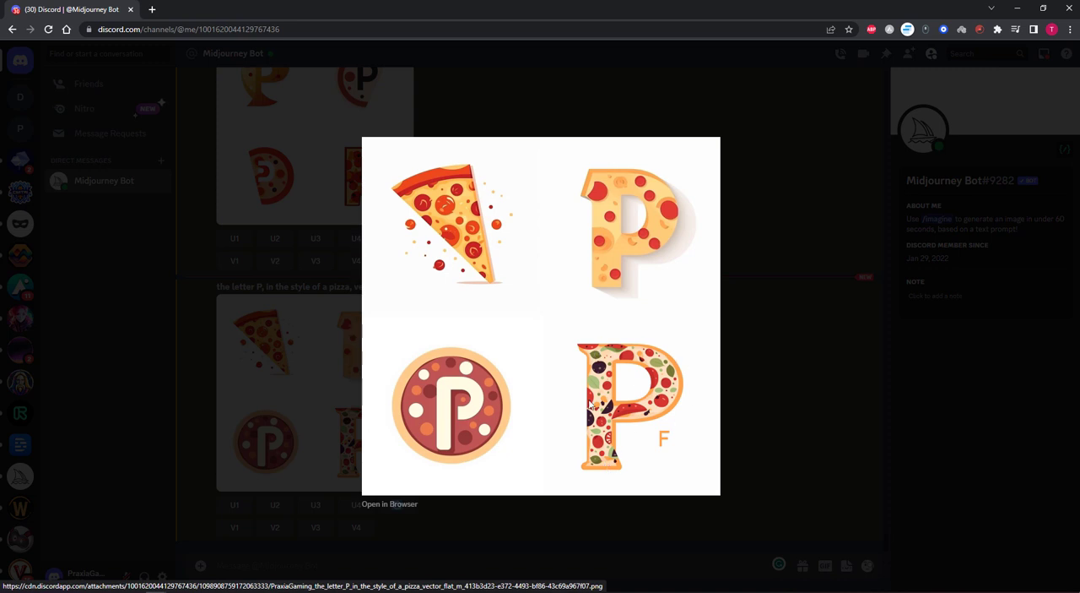
pyautogui.moveTo(664, 453)
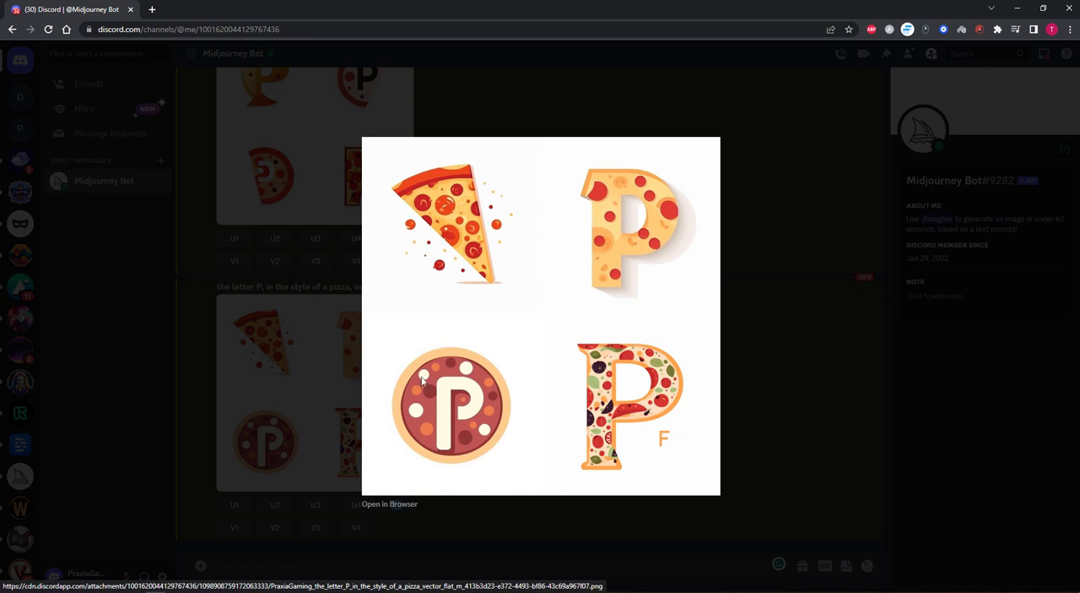
pyautogui.moveTo(481, 372)
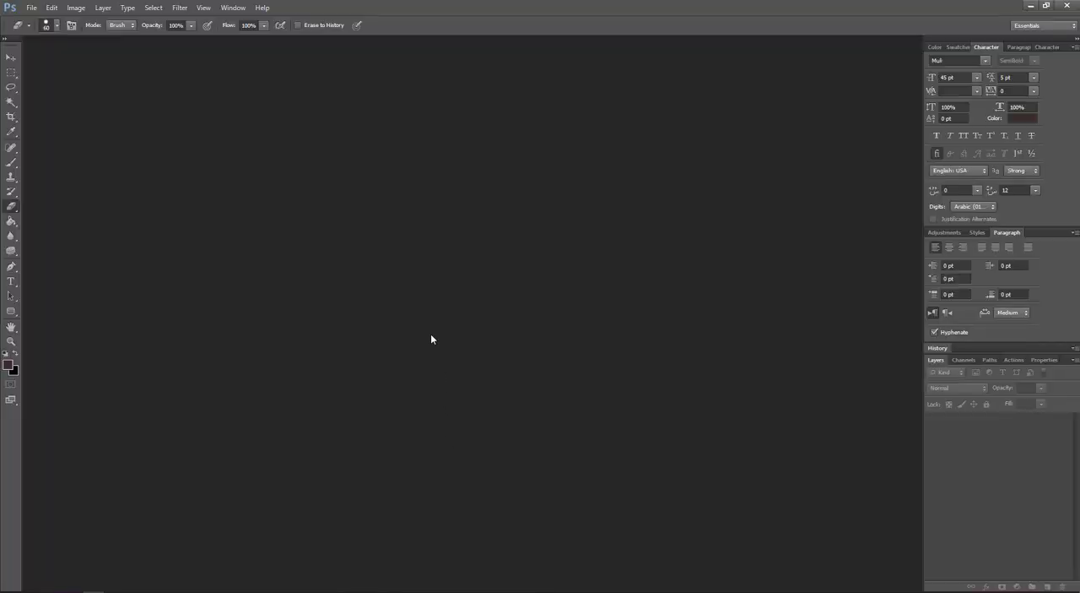
pyautogui.moveTo(212, 218)
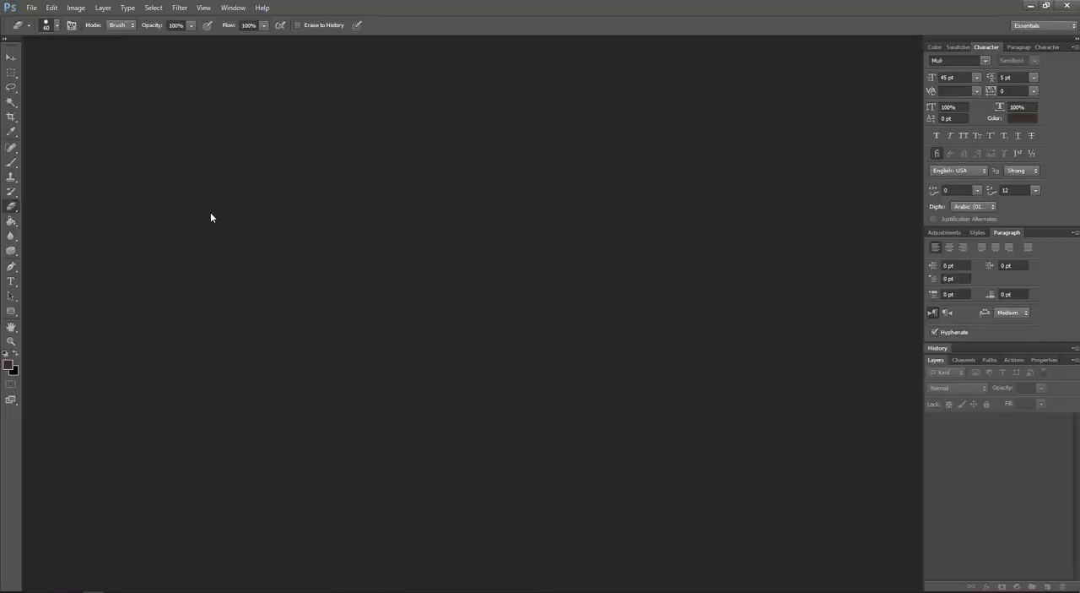
# Open the downloaded Midjourney logo PNGs and sample the dark brown banner colour.
pyautogui.click(32, 10)
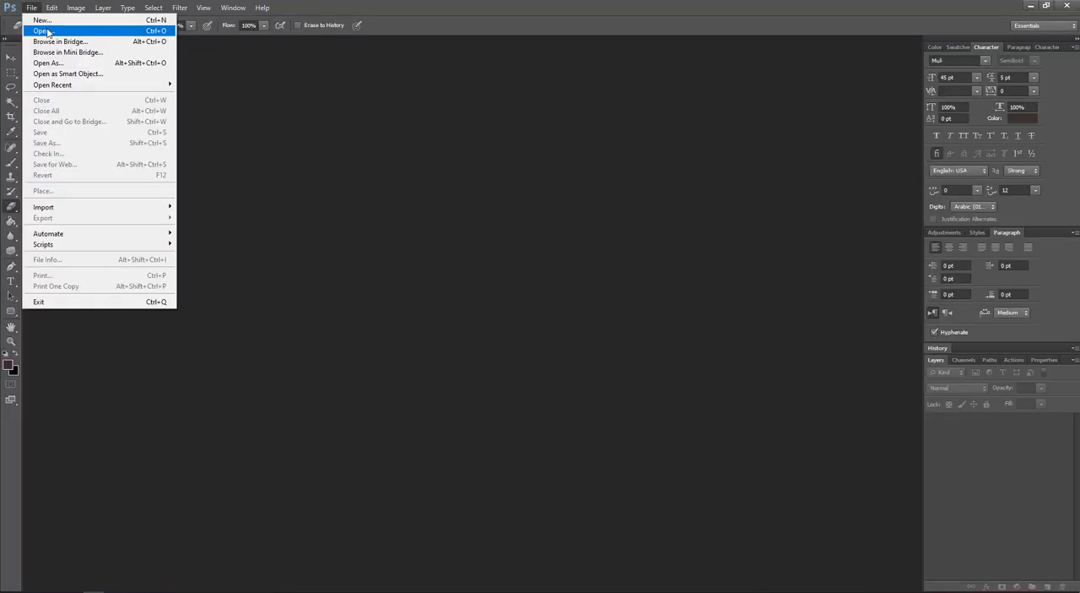
pyautogui.click(38, 31)
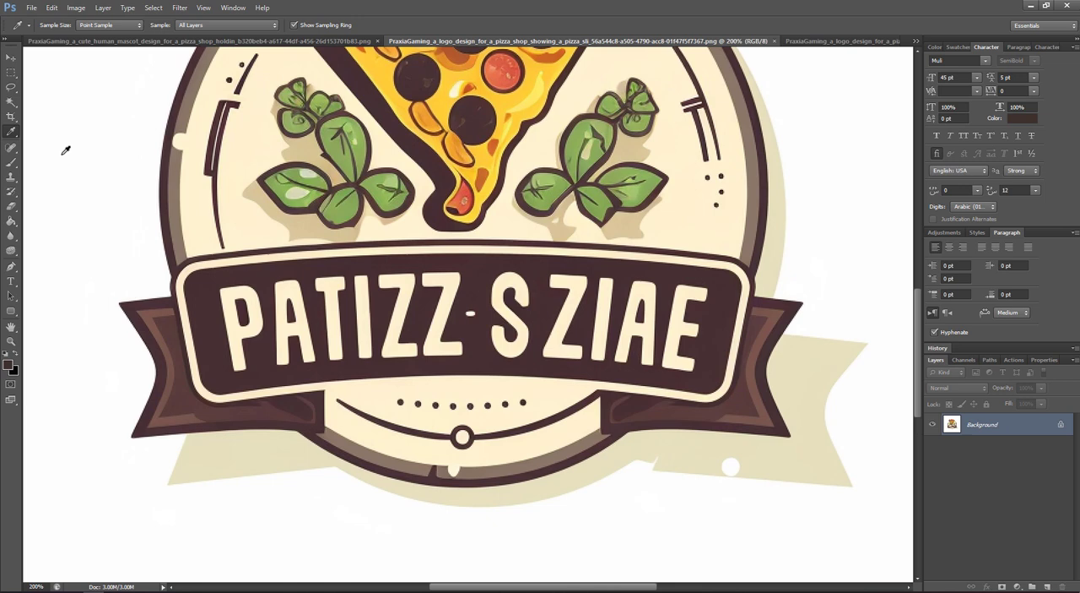
pyautogui.moveTo(247, 227)
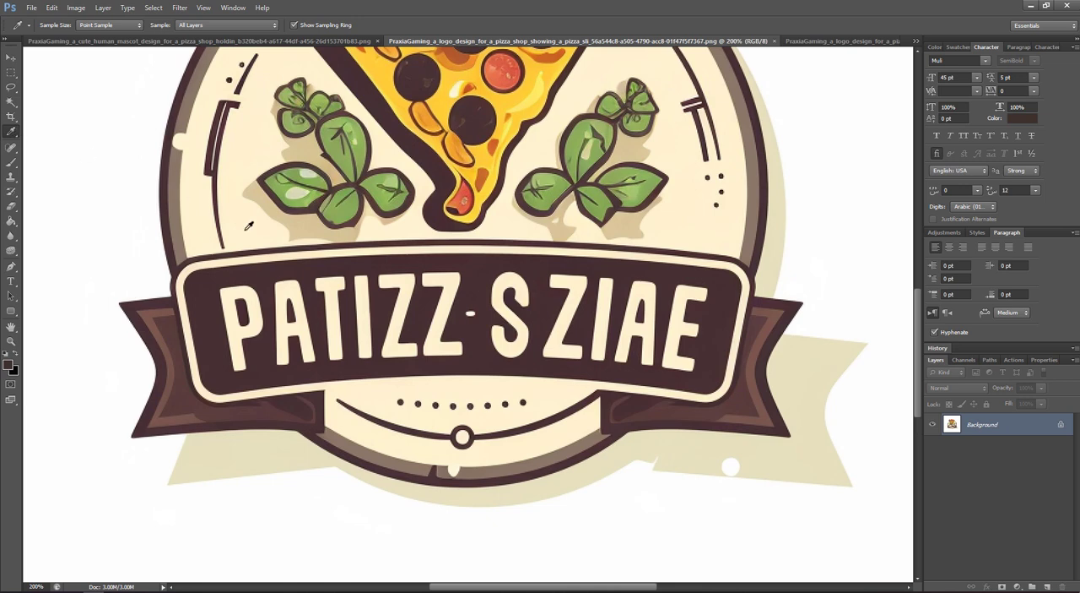
pyautogui.moveTo(262, 267)
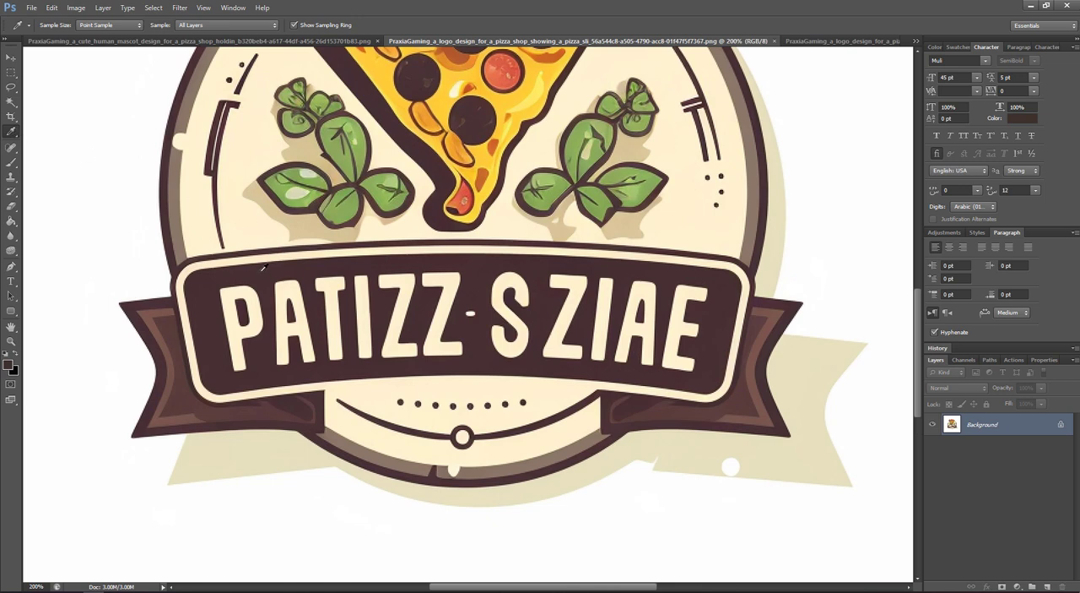
pyautogui.click(11, 167)
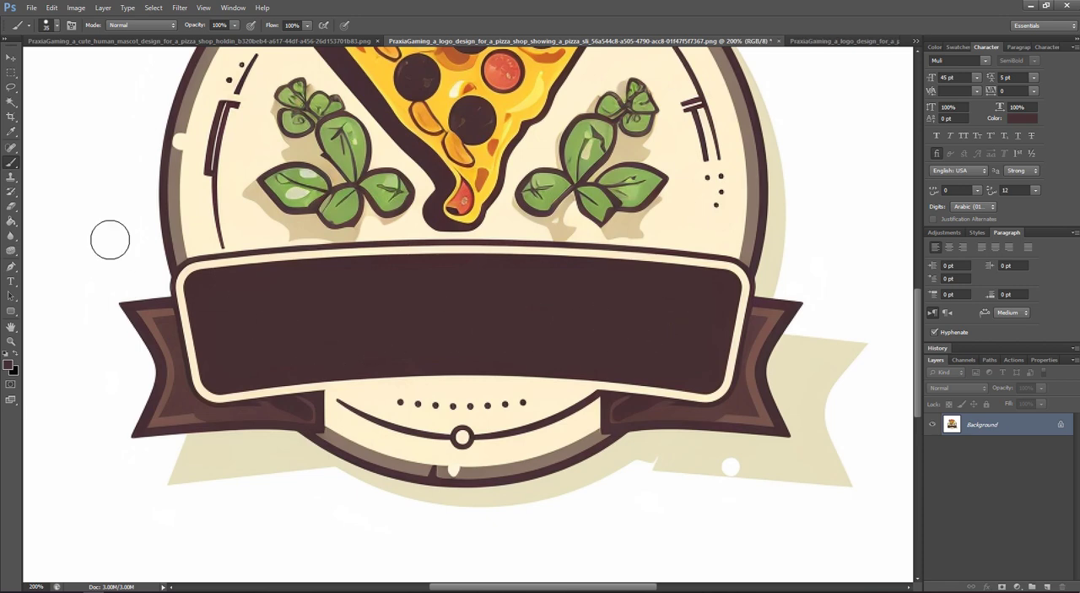
# Add DAZ'S PIZZA text on the banner and set an arc warp.
pyautogui.write("DAZ'S PIZZA")
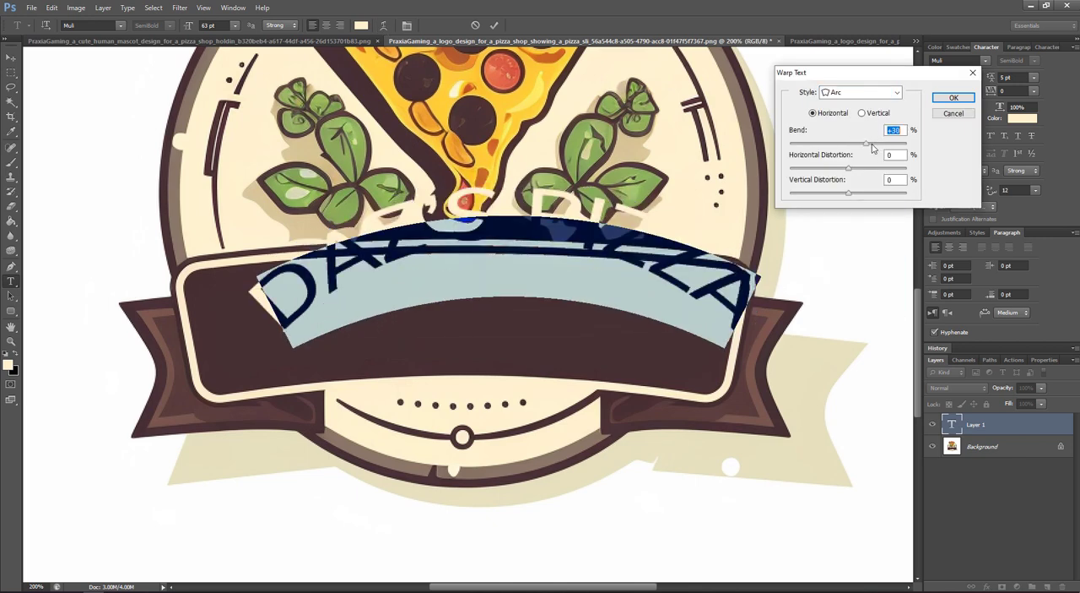
pyautogui.click(953, 97)
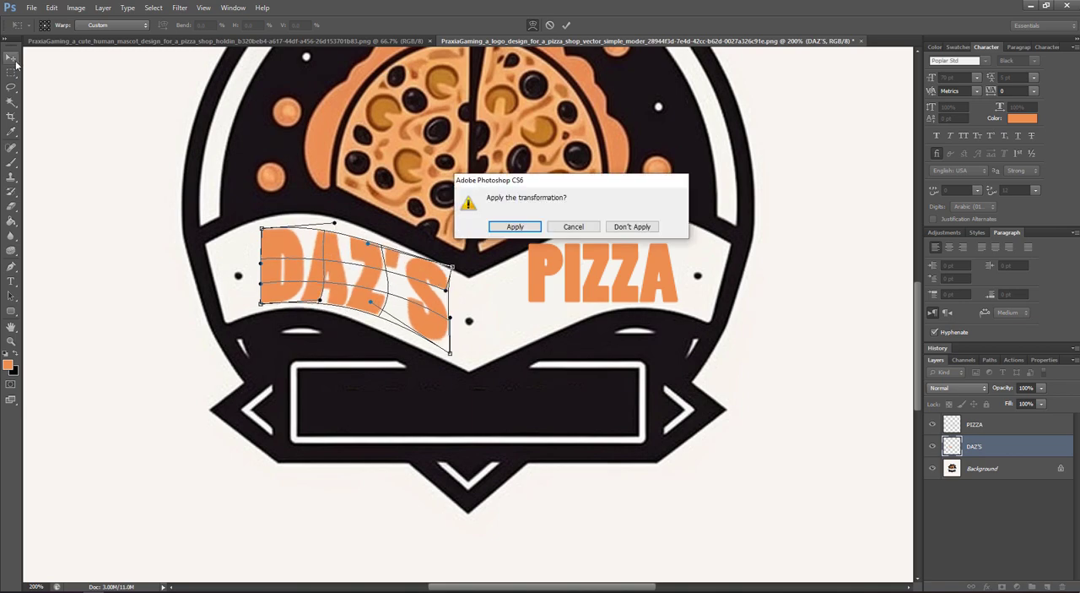
# Apply the pending warp transformation to the DAZ'S text layer.
pyautogui.click(515, 226)
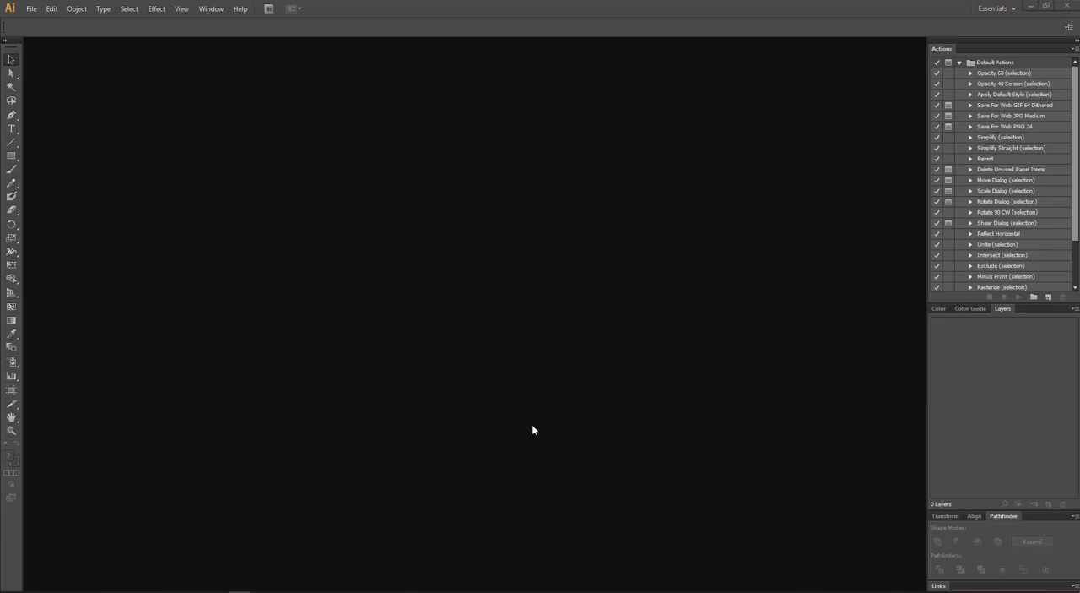
pyautogui.moveTo(65, 65)
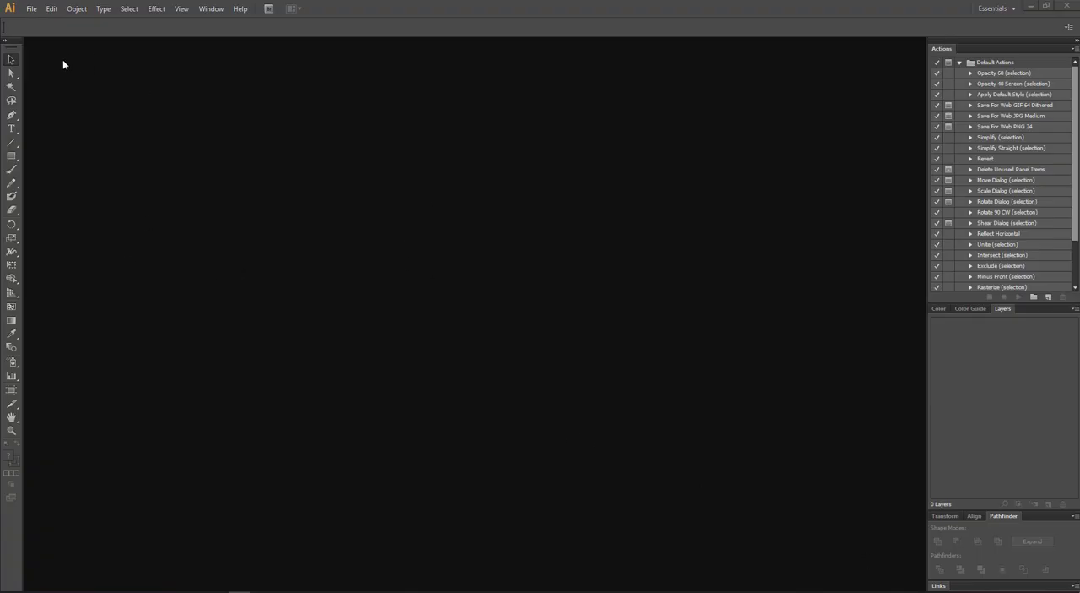
pyautogui.moveTo(423, 137)
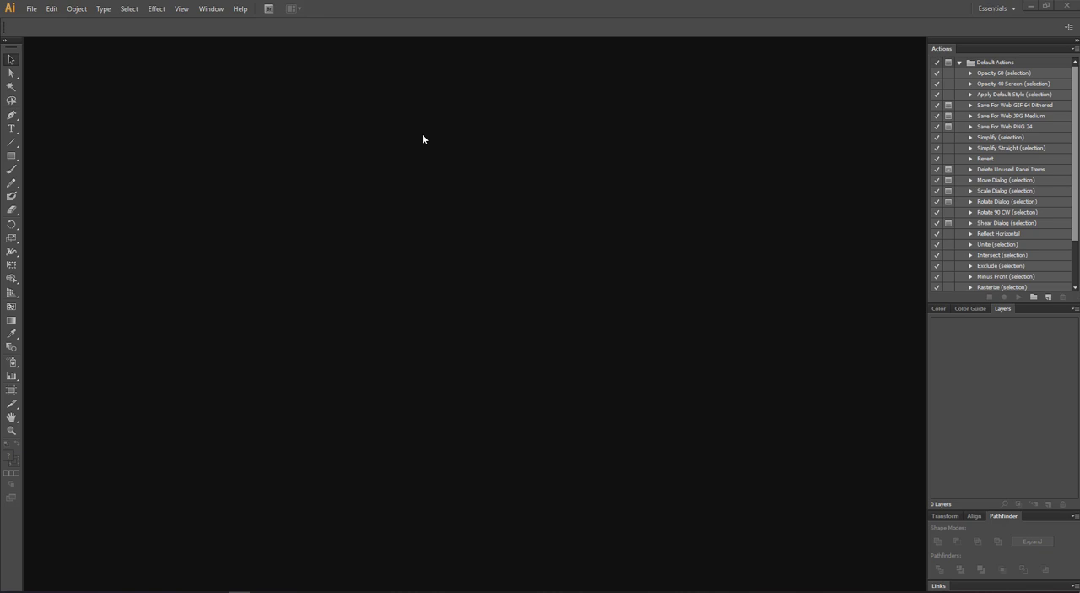
pyautogui.moveTo(432, 279)
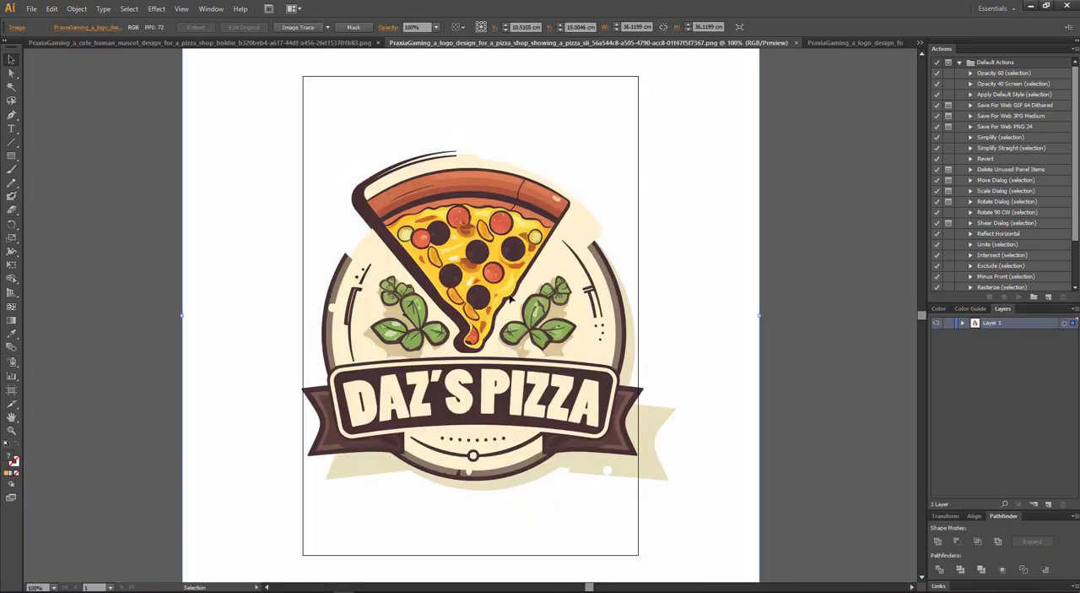
# Apply the Low Fidelity Photo image trace preset to the DAZ'S PIZZA logo.
pyautogui.click(329, 27)
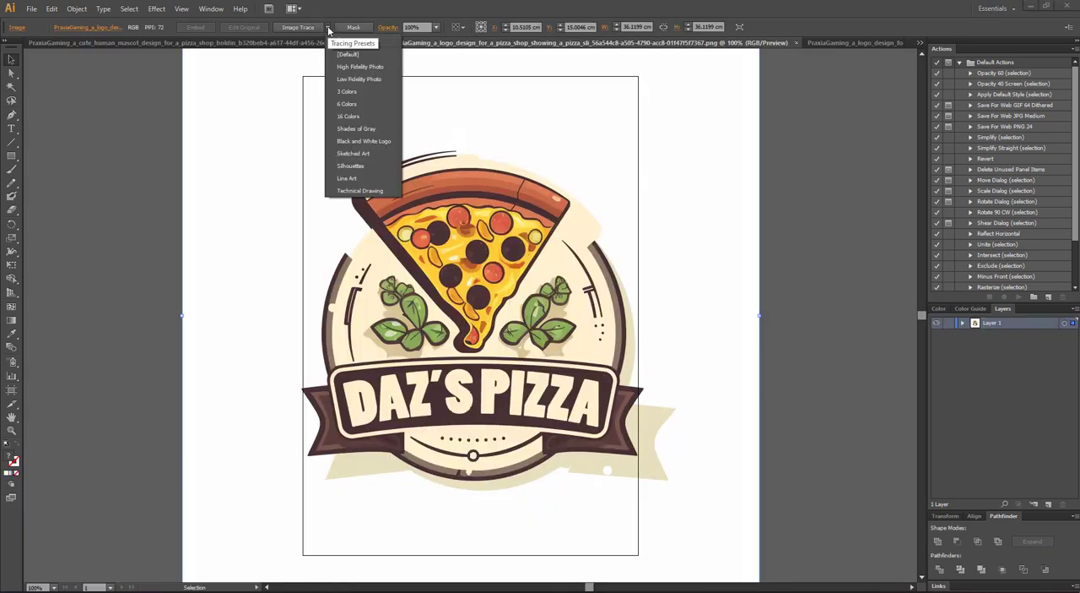
pyautogui.moveTo(361, 78)
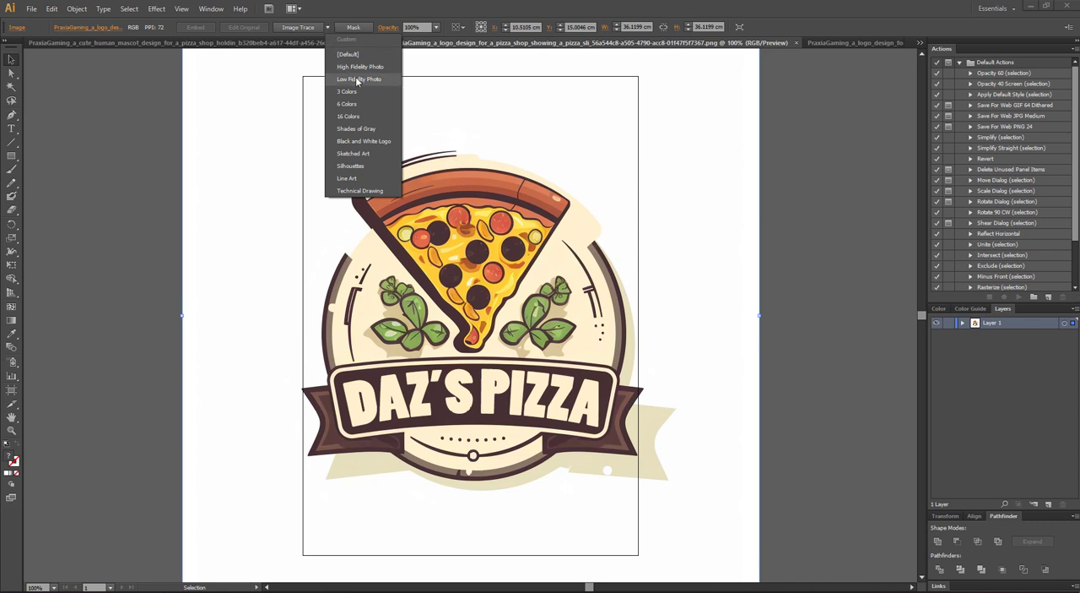
pyautogui.click(362, 79)
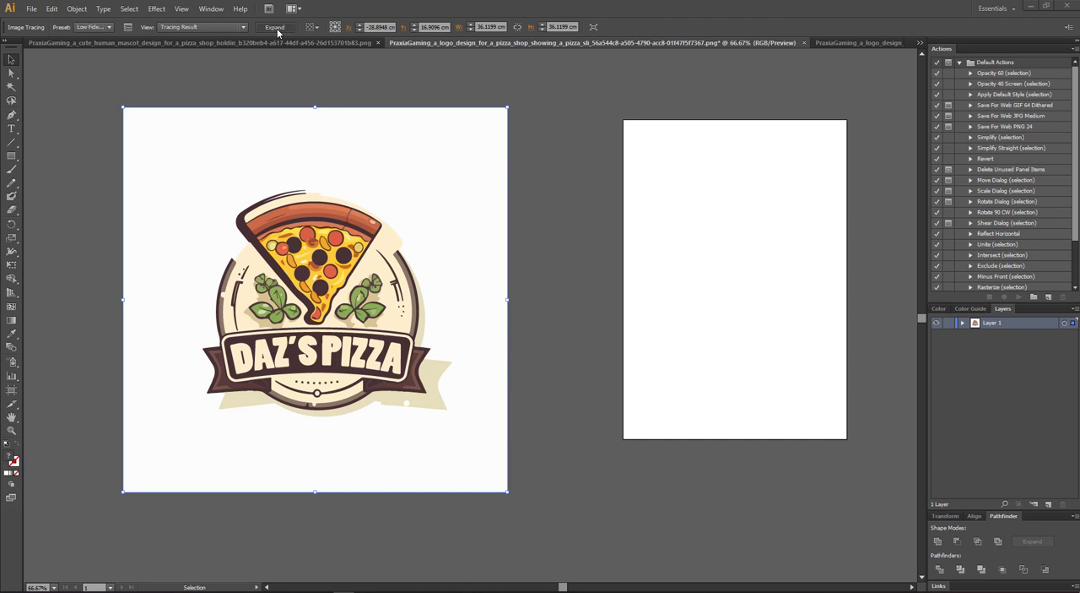
pyautogui.click(273, 28)
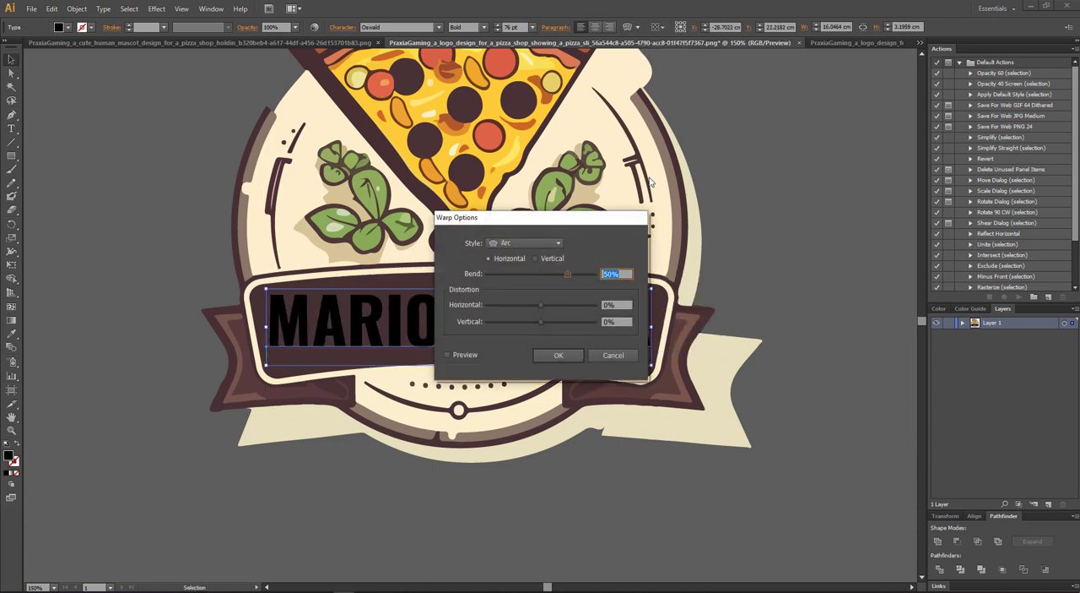
# Confirm the warp curve on the yellow MARIO'S PIZZA banner text and zoom out.
pyautogui.click(558, 356)
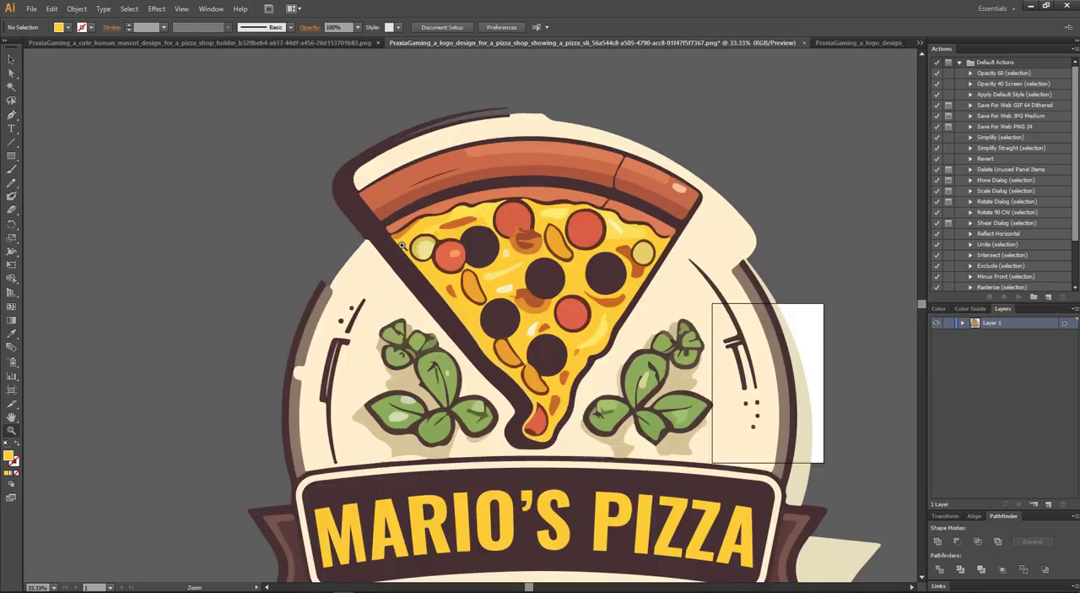
pyautogui.press('ctrl+-')
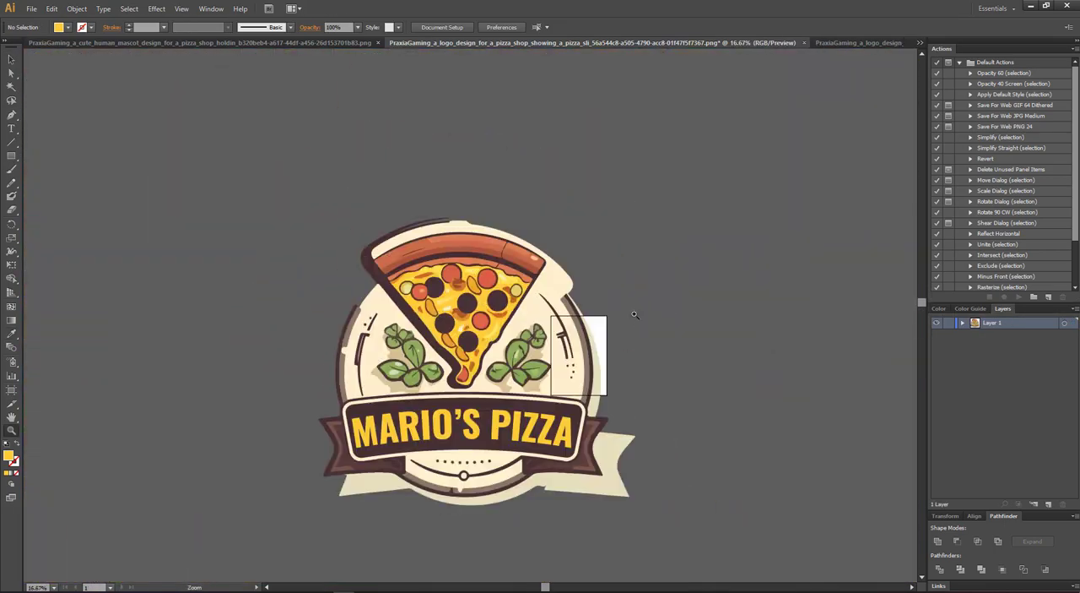